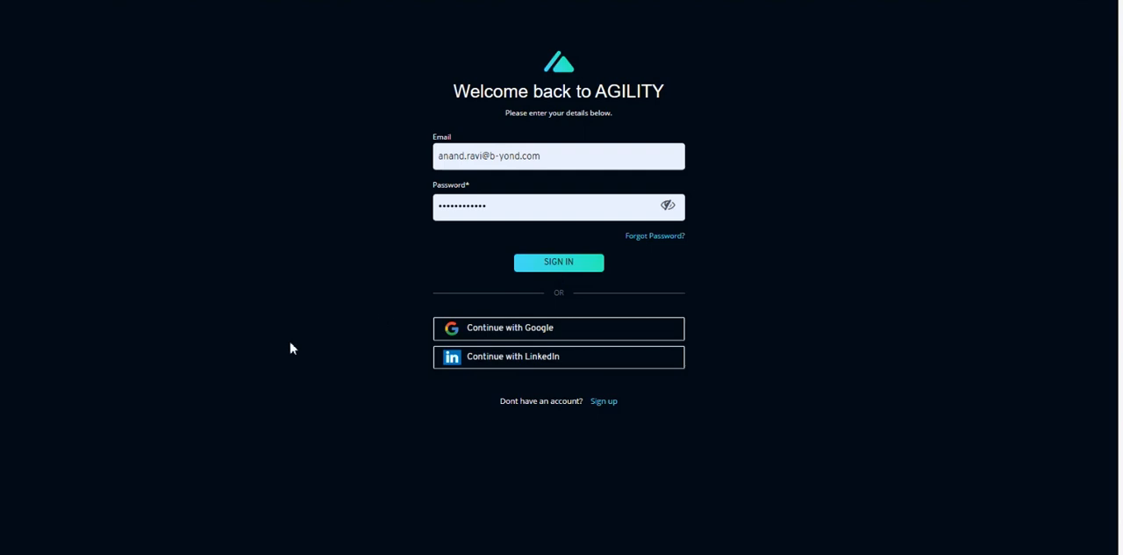
Step: Sign in to the AGILITY account from the login page
left_click(558, 261)
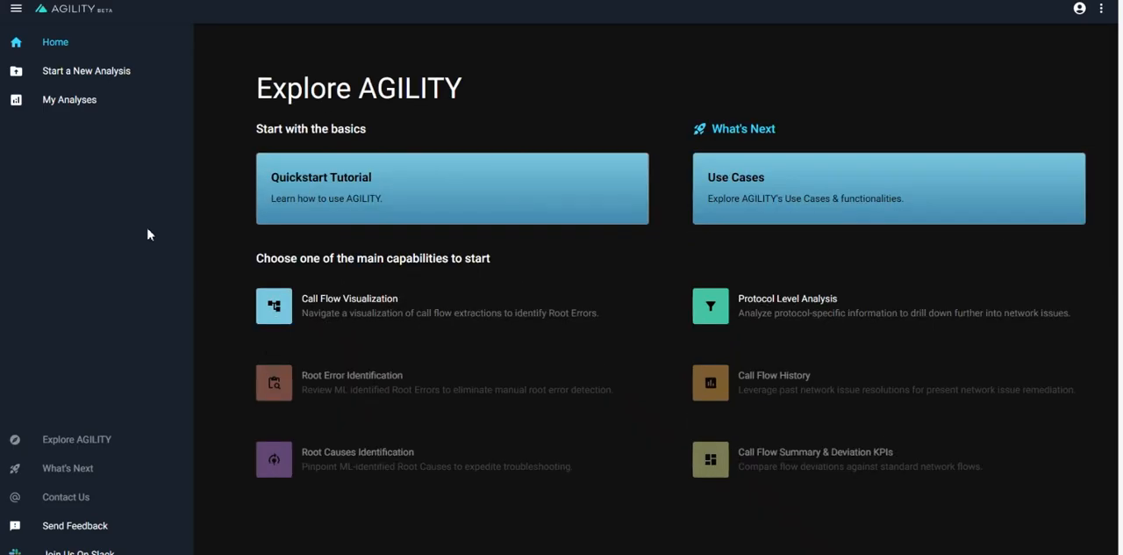
mouse_move(60, 302)
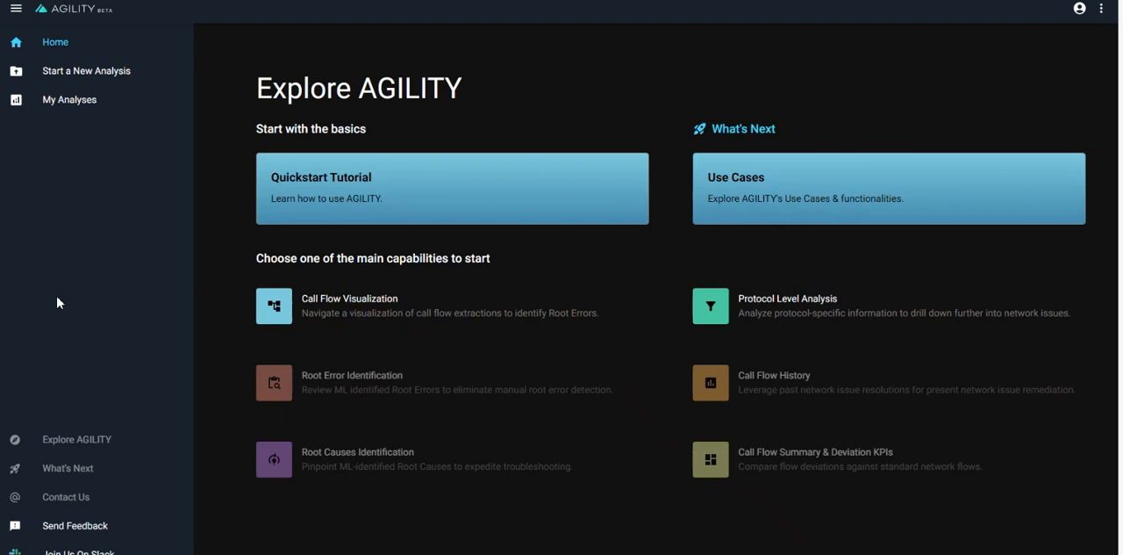
mouse_move(290, 283)
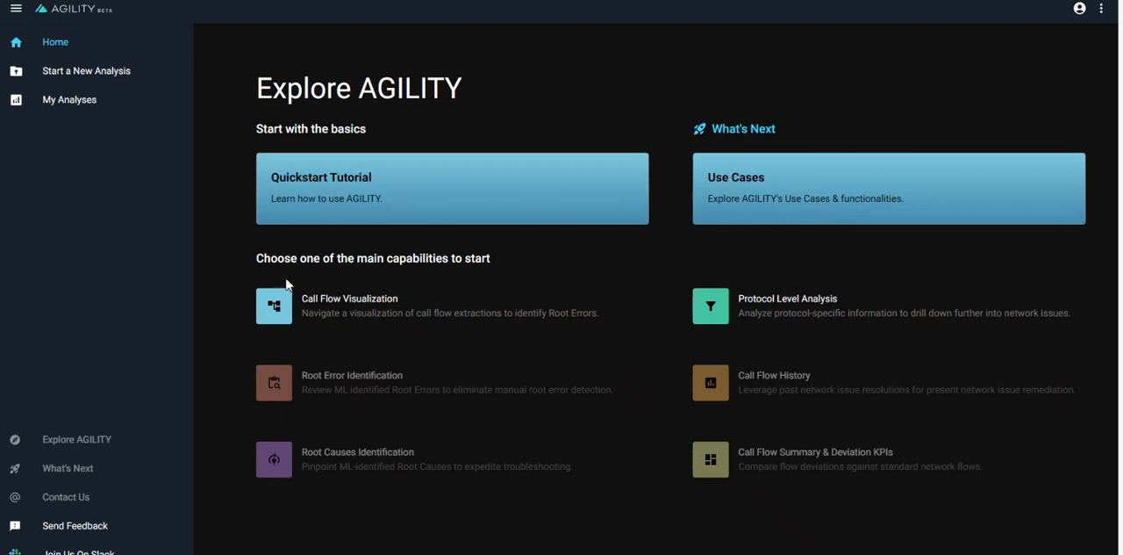
mouse_move(327, 330)
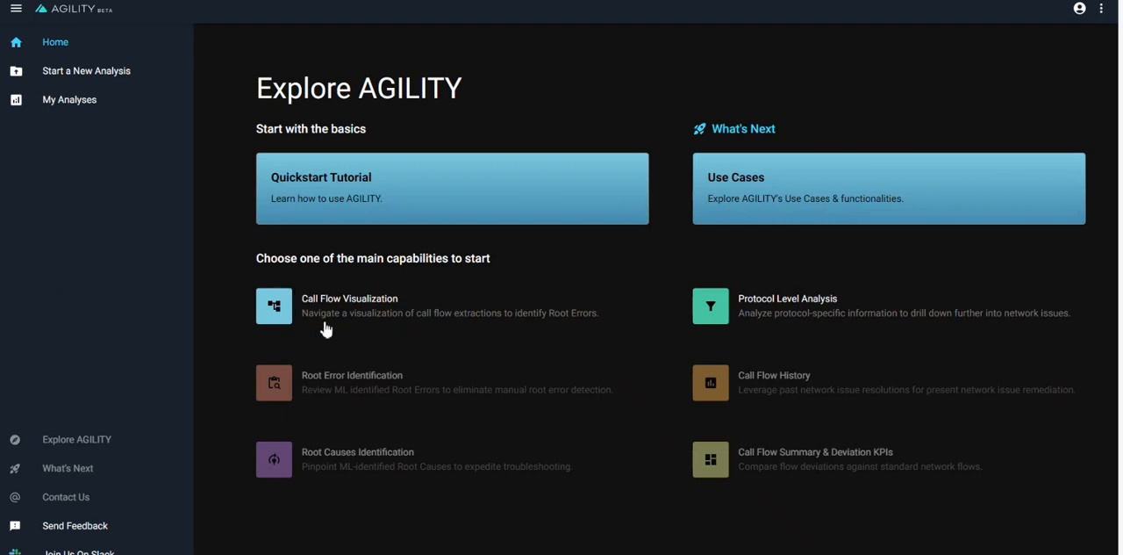
mouse_move(325, 330)
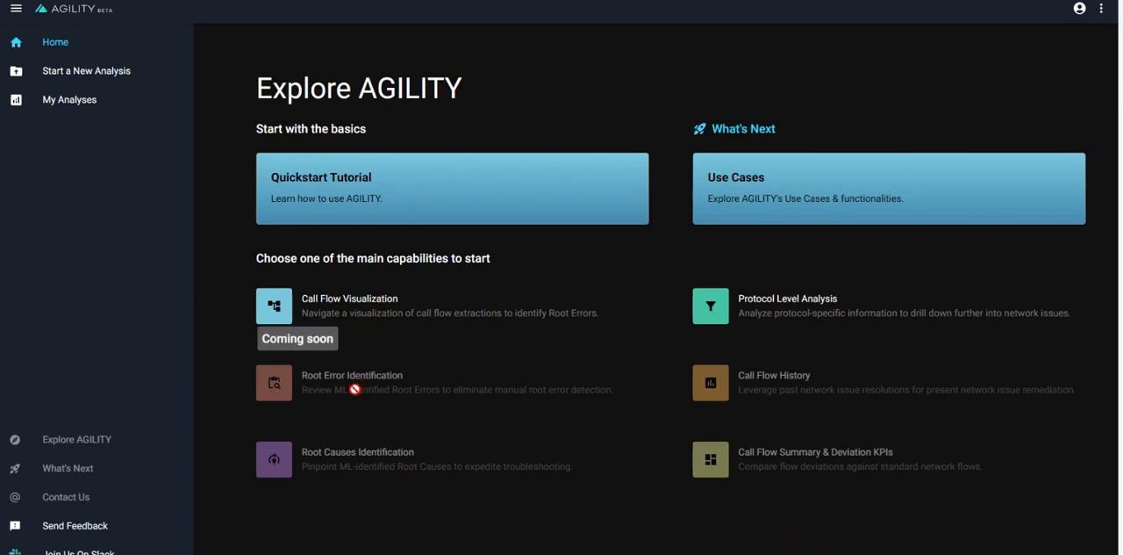
mouse_move(462, 344)
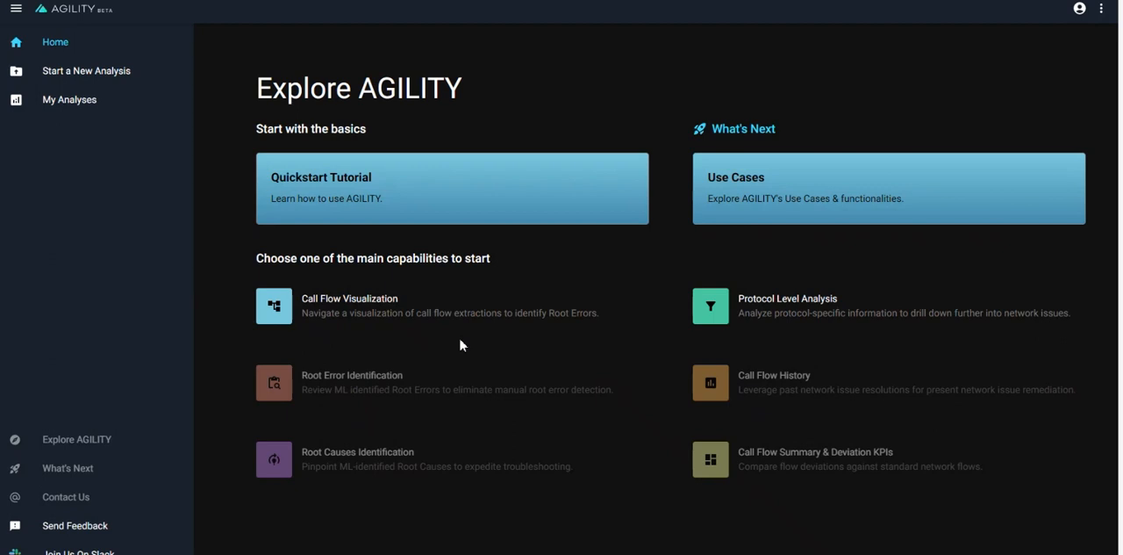
mouse_move(109, 147)
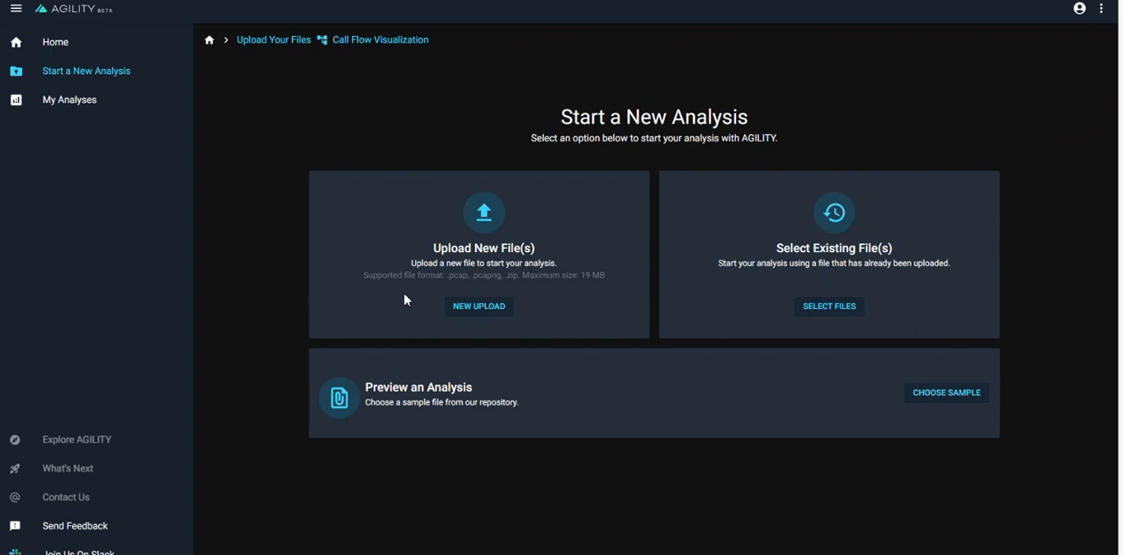
mouse_move(472, 259)
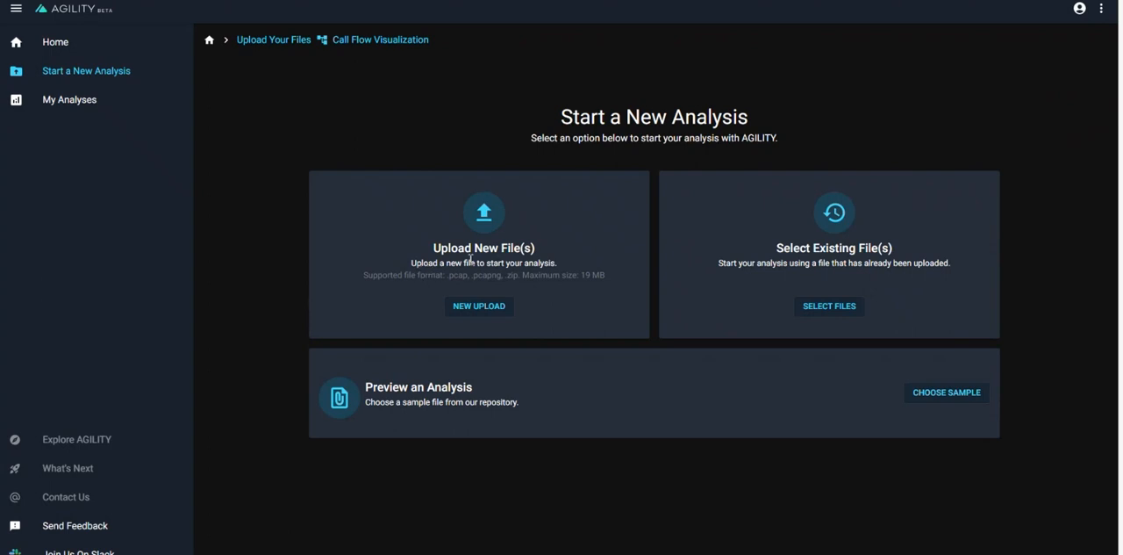
mouse_move(479, 305)
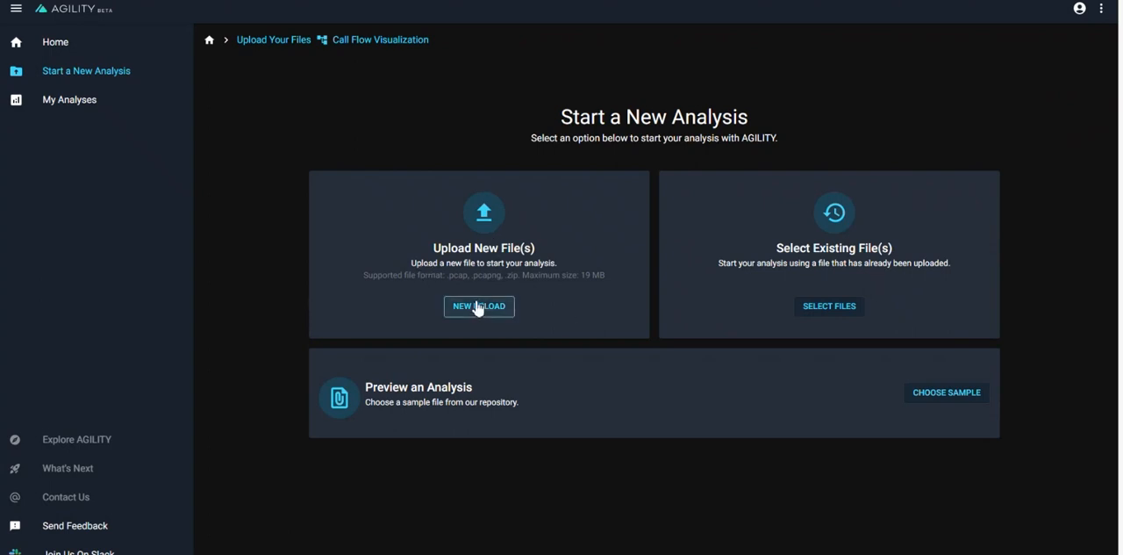
mouse_move(685, 252)
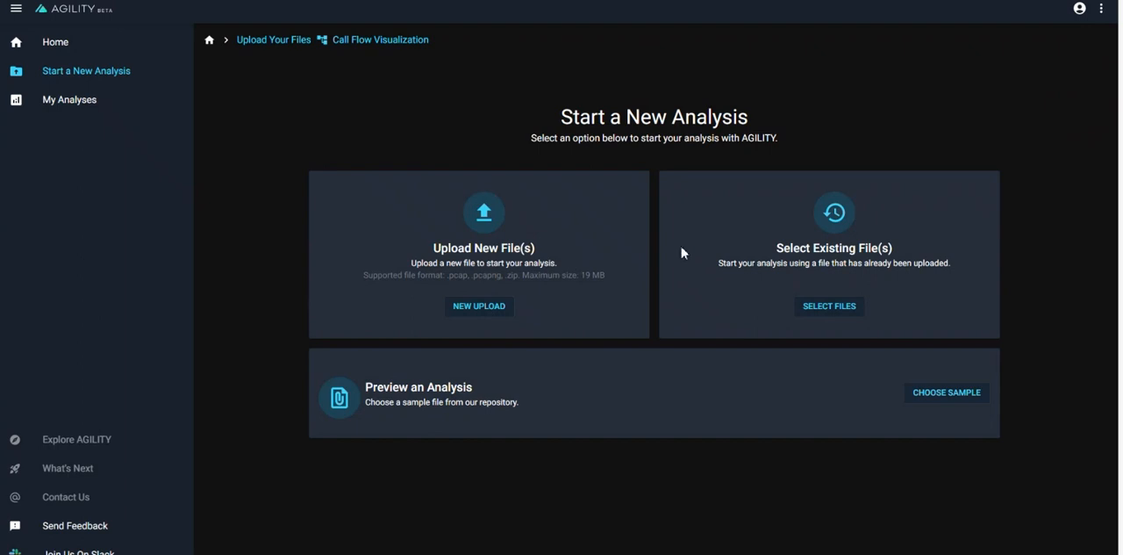
mouse_move(733, 263)
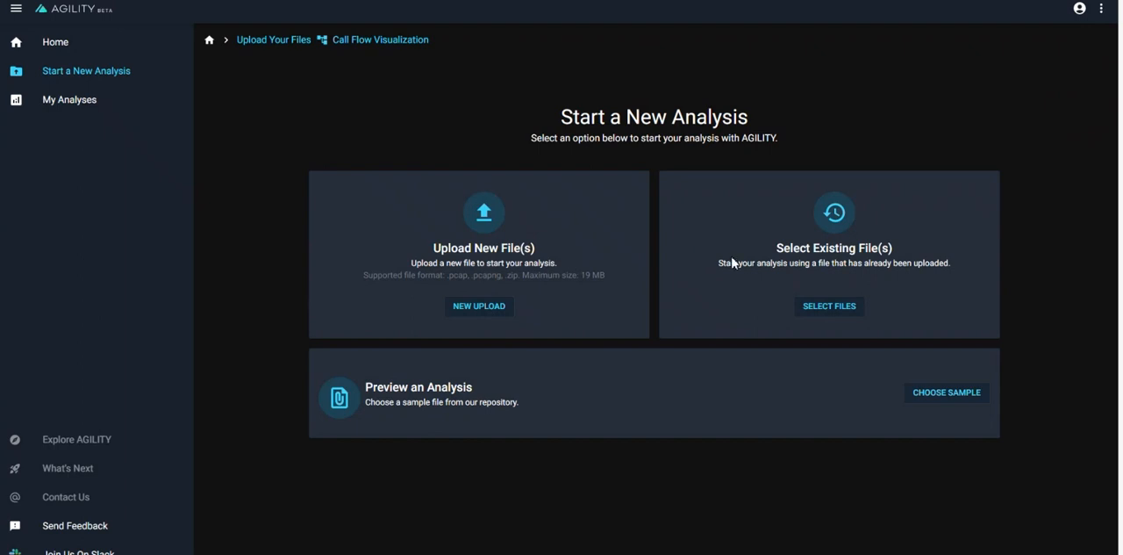
mouse_move(684, 269)
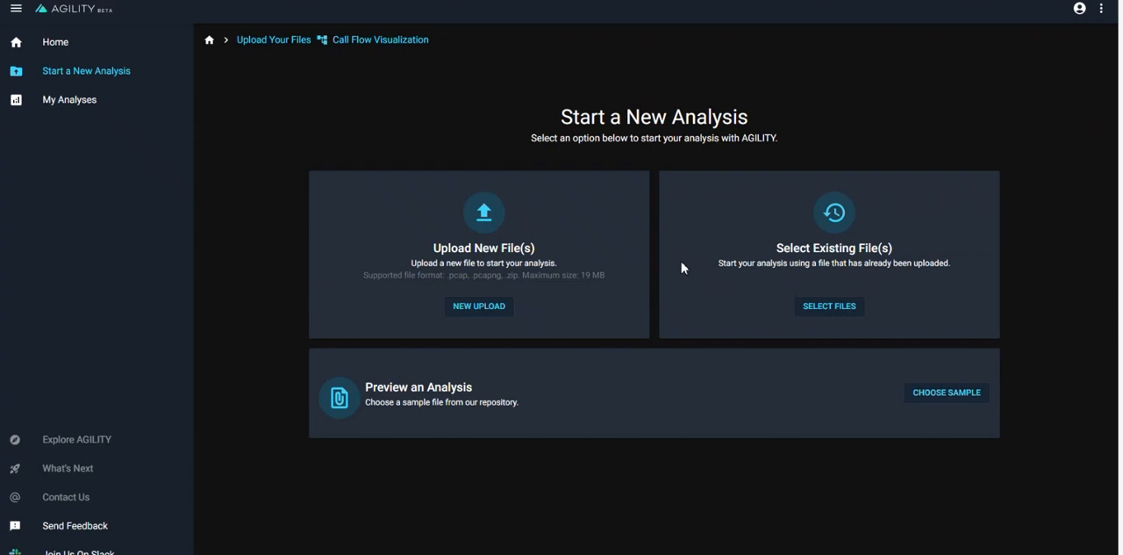
mouse_move(438, 418)
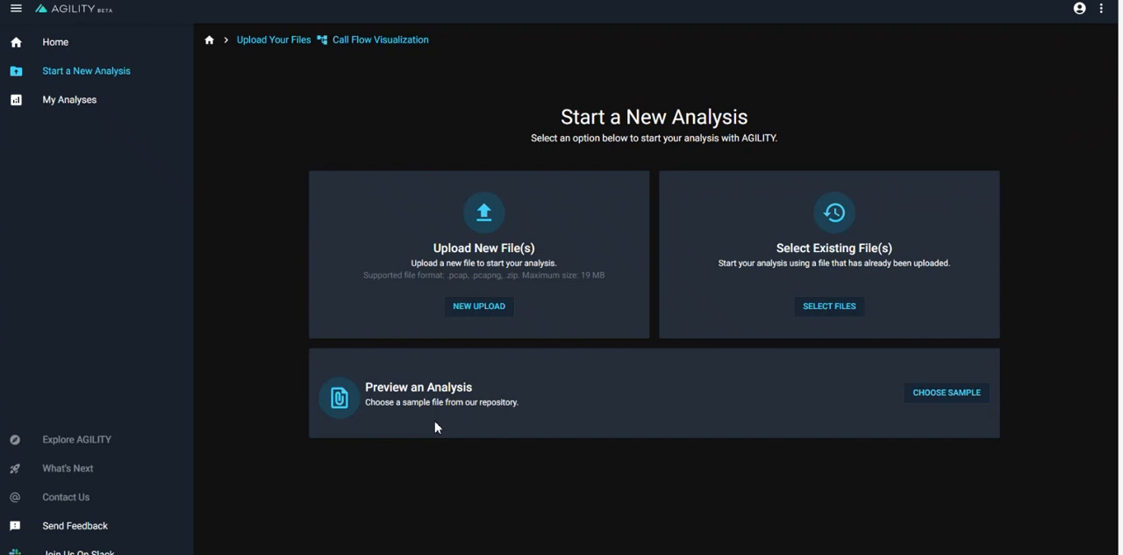
mouse_move(495, 428)
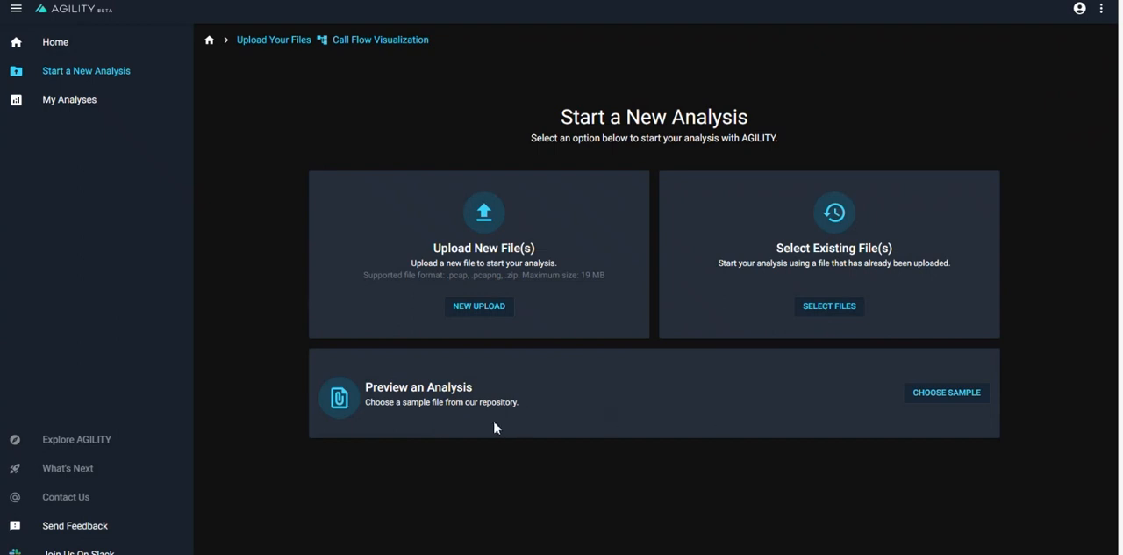
mouse_move(630, 418)
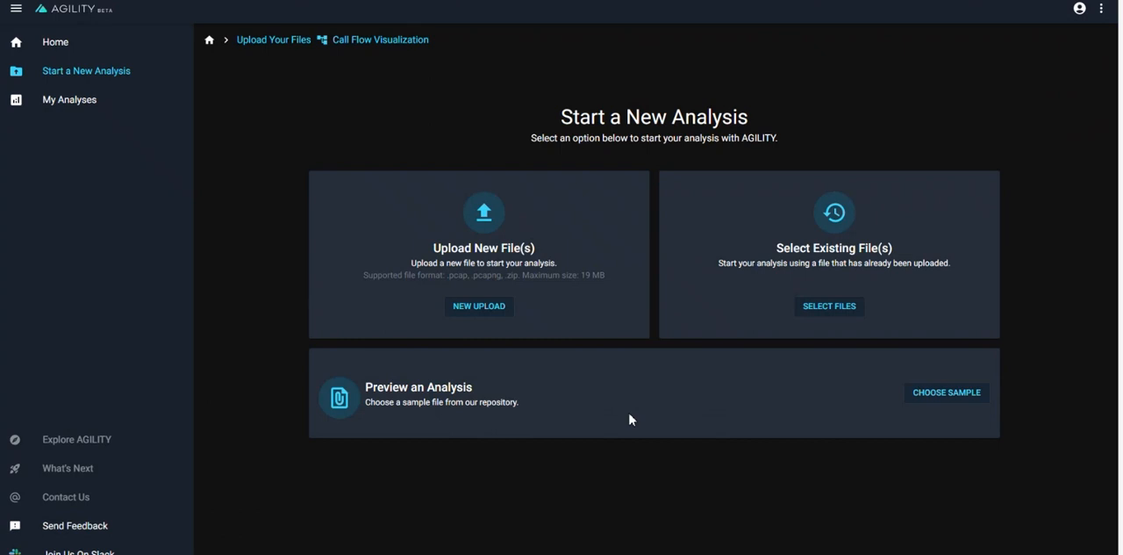
Step: Expand the 2023-04-25, Samples Files and 5GSA-Connectivity folders in the sample picker
left_click(946, 393)
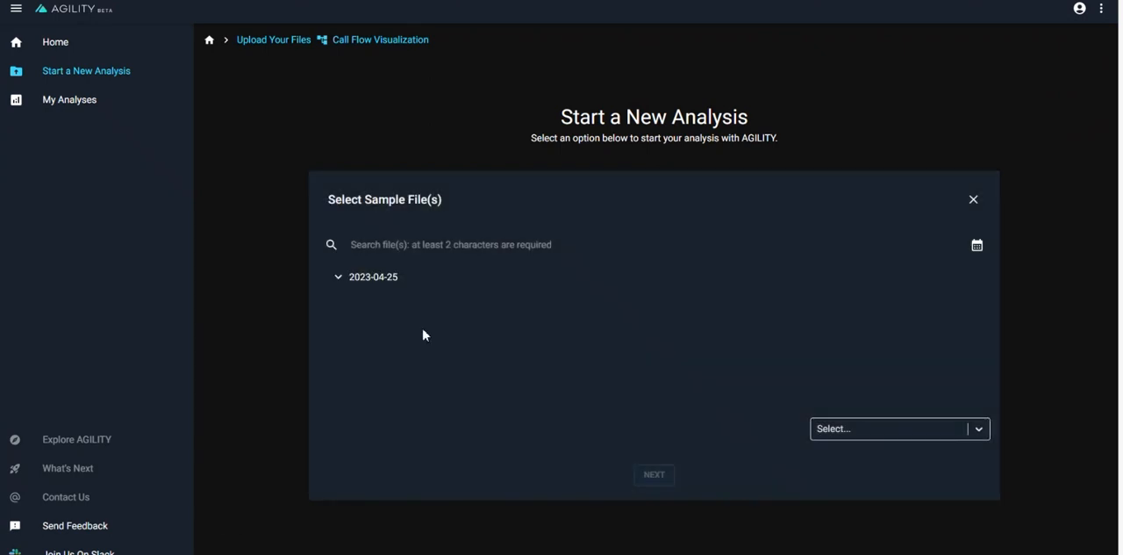
left_click(337, 277)
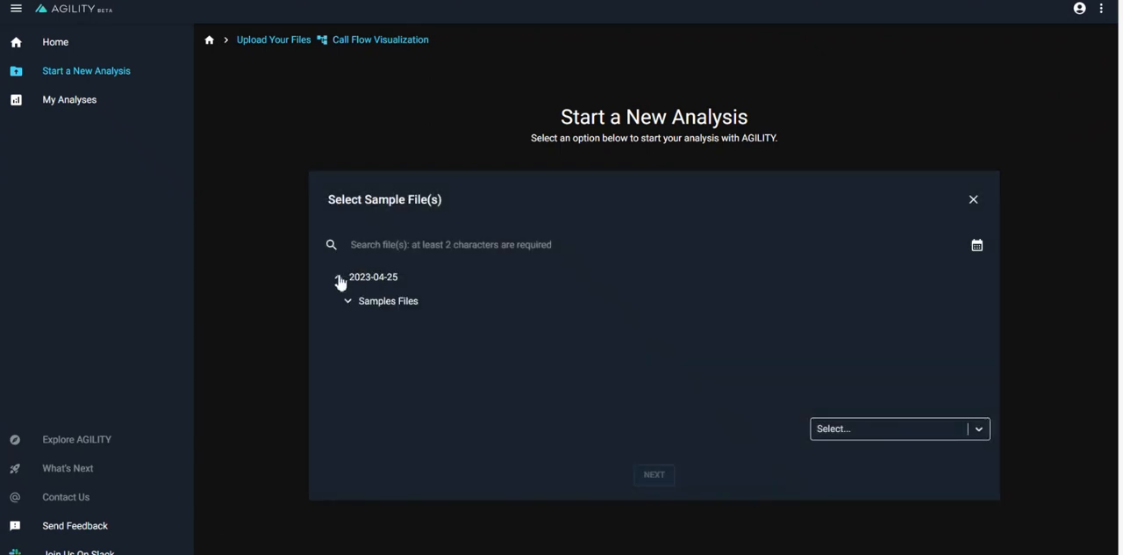
left_click(347, 300)
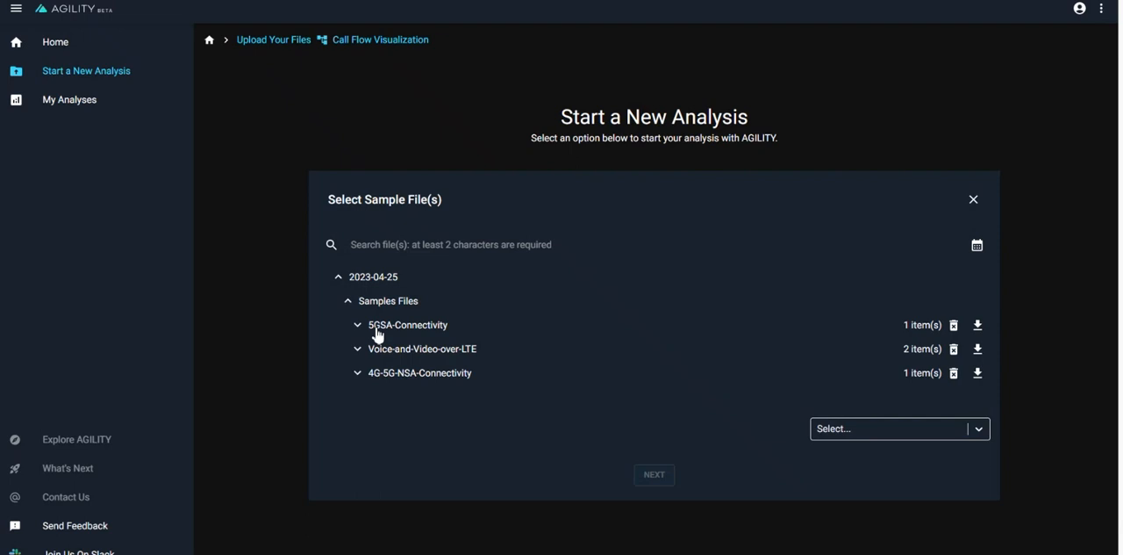
mouse_move(407, 363)
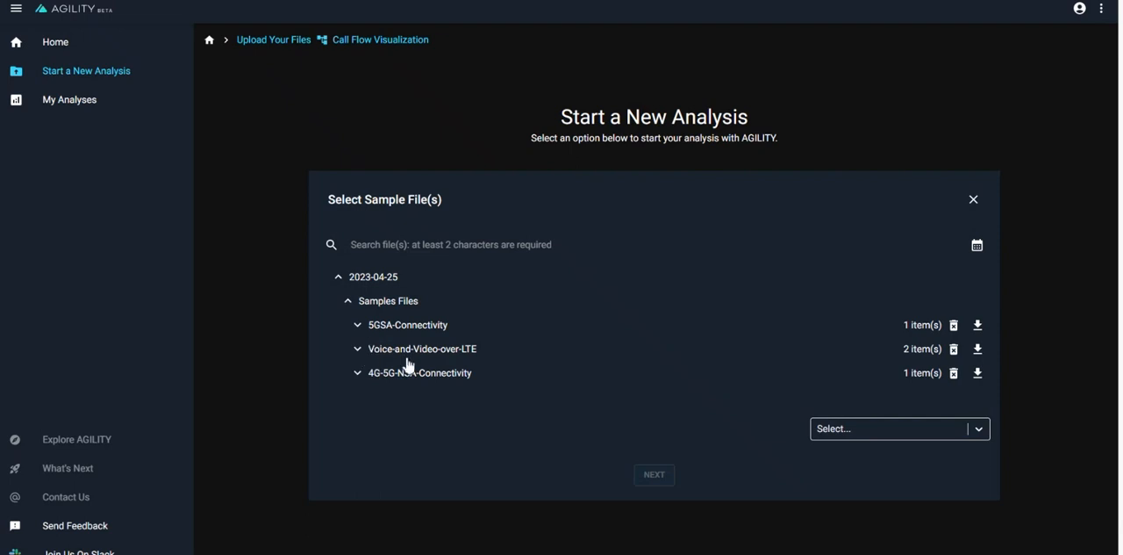
mouse_move(388, 407)
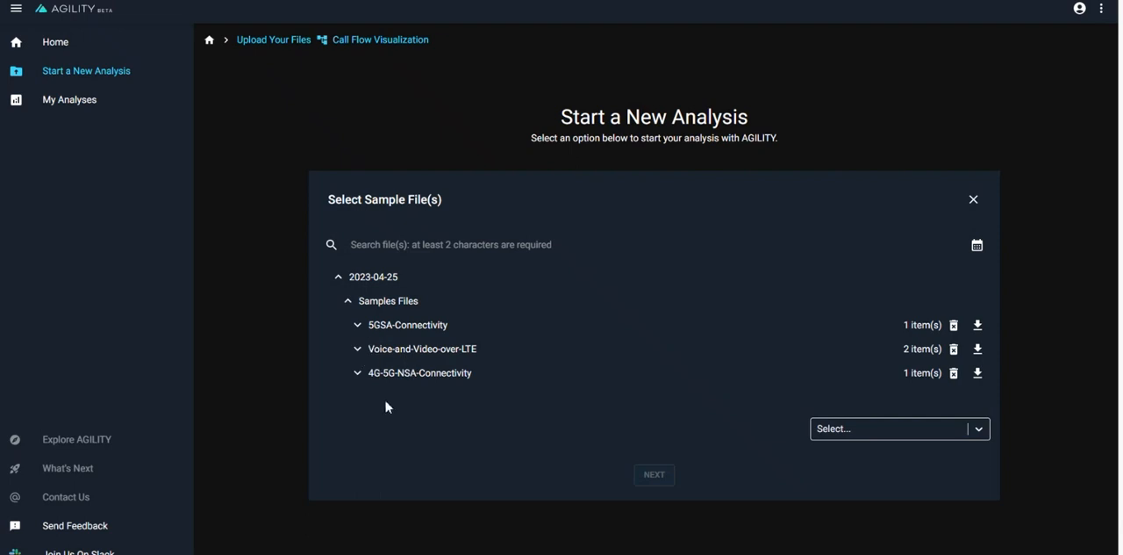
mouse_move(358, 351)
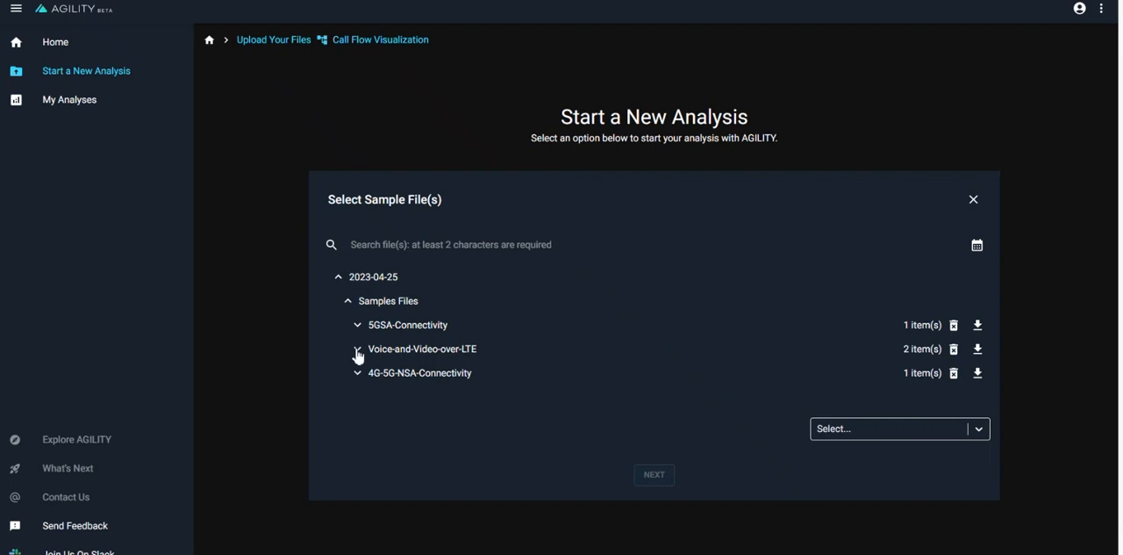
left_click(358, 325)
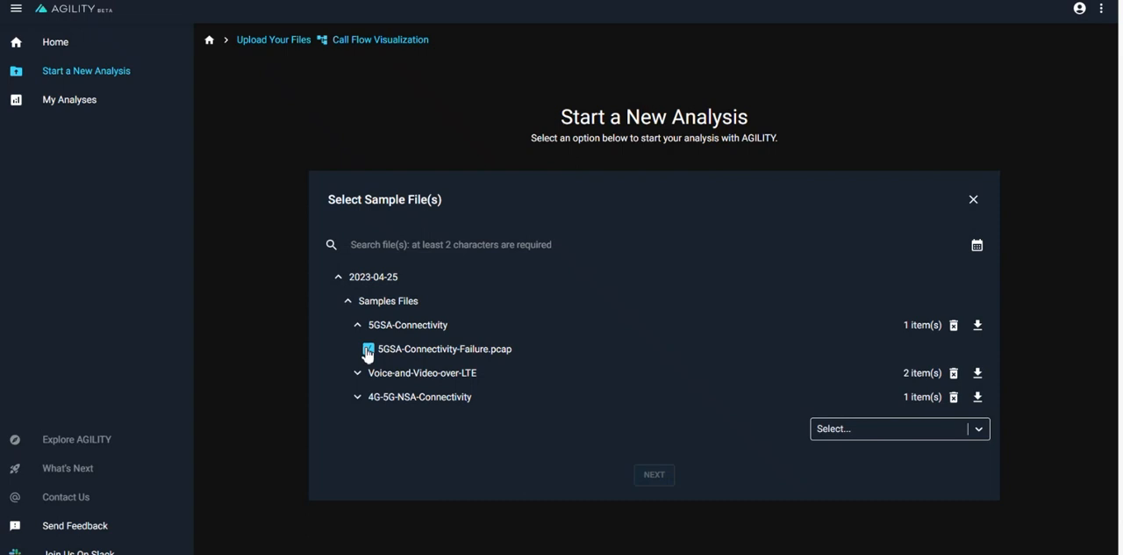
Step: Select 5GSA-Connectivity-Failure.pcap with the 5G SA Connectivity service and proceed to the summary
left_click(899, 429)
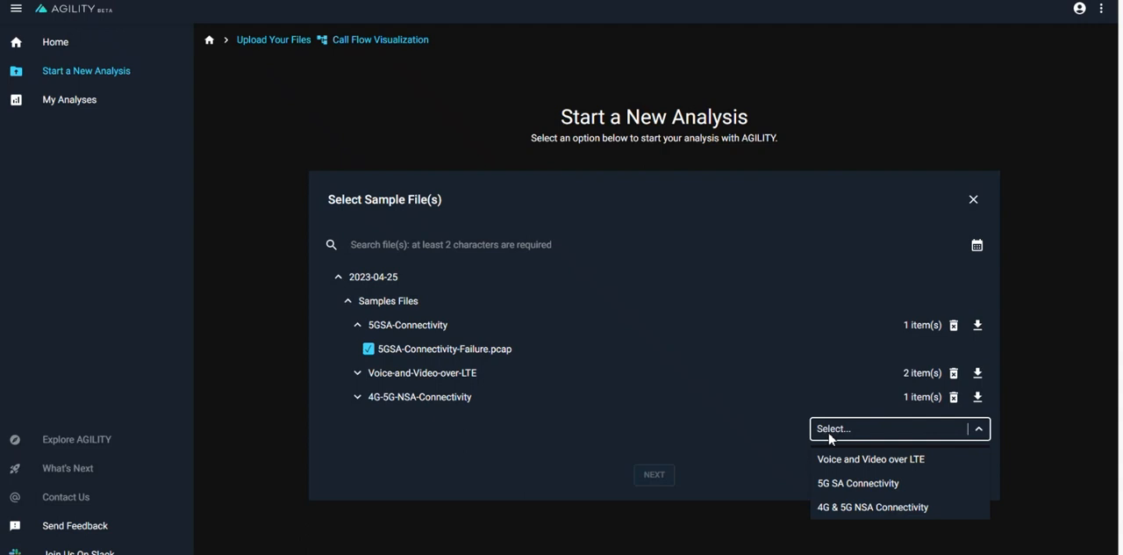
left_click(857, 482)
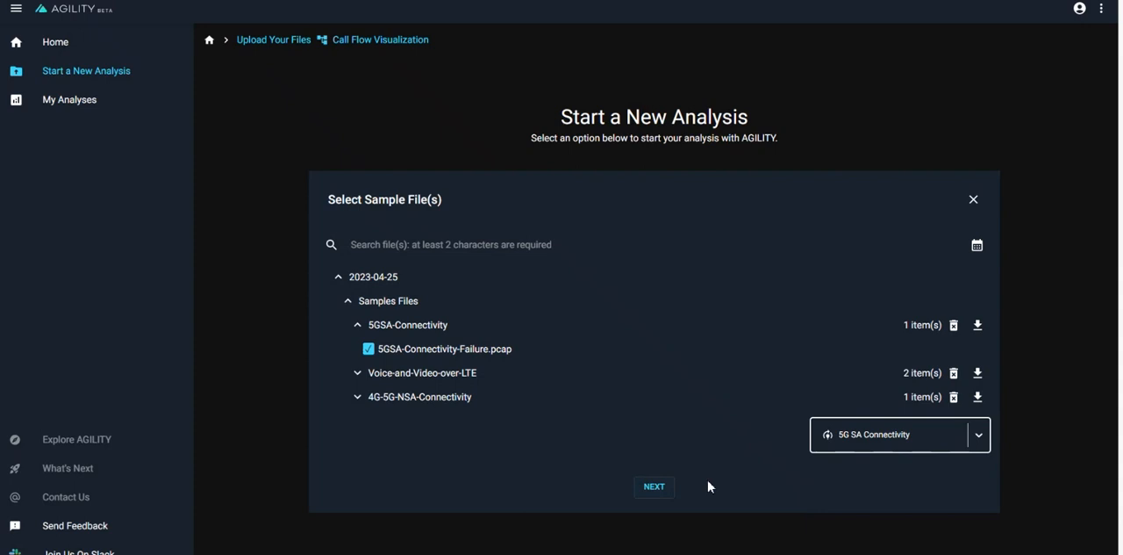
left_click(653, 486)
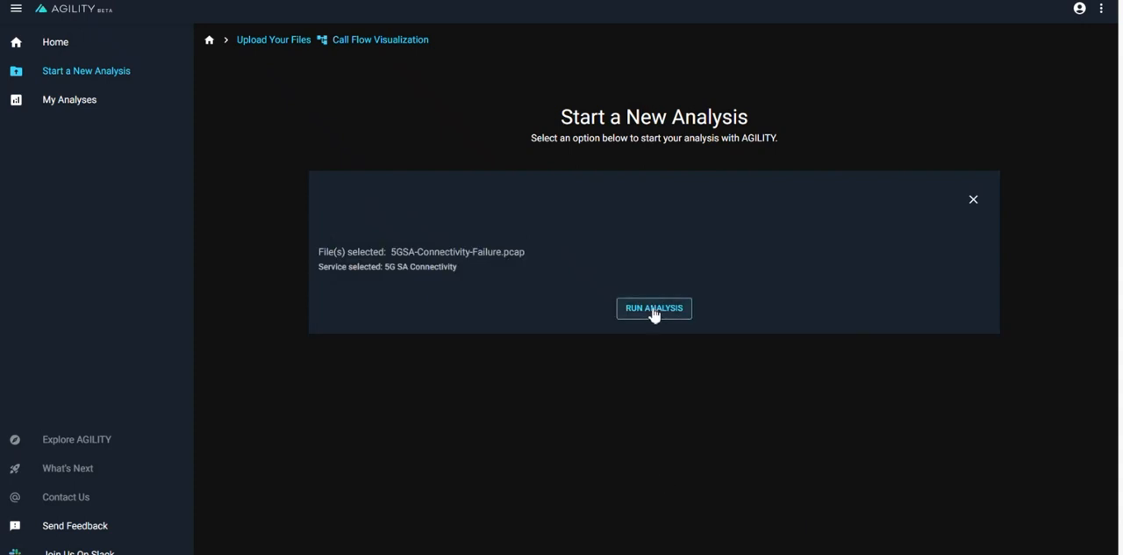
Step: Start analysing the selected 5GSA-Connectivity-Failure.pcap capture
left_click(653, 309)
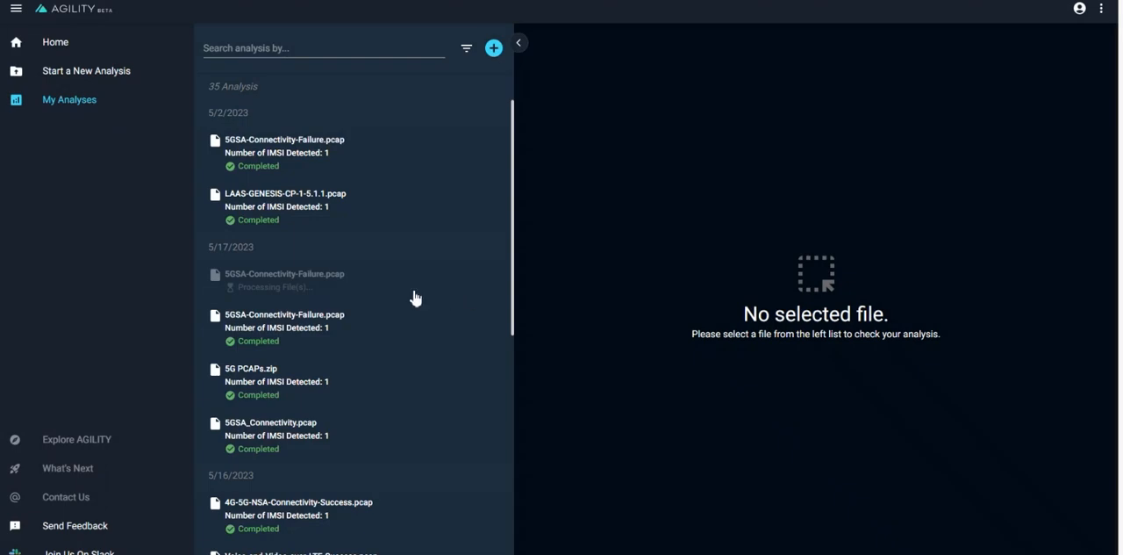
mouse_move(351, 295)
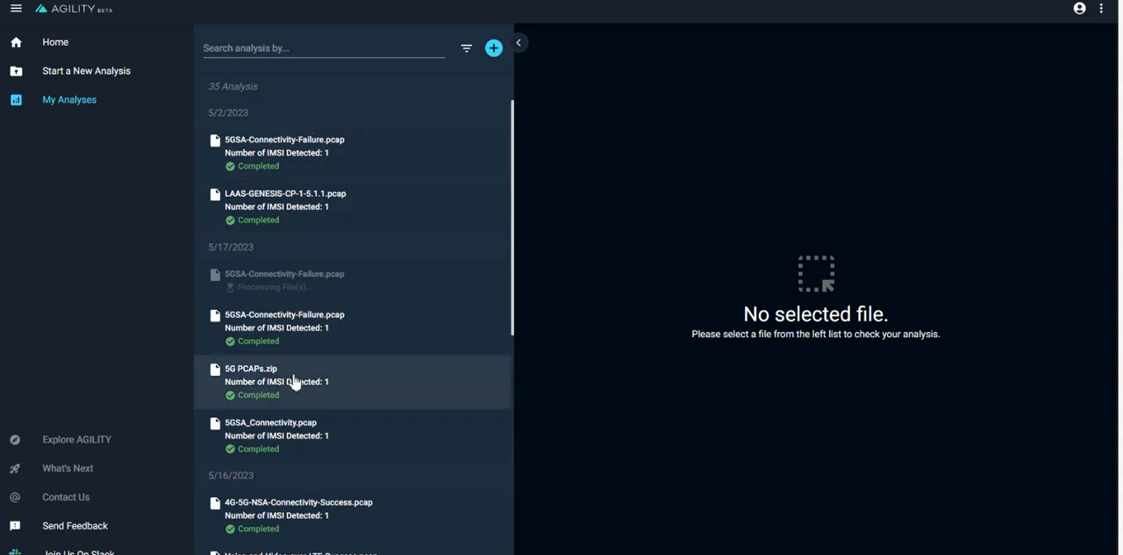
mouse_move(293, 368)
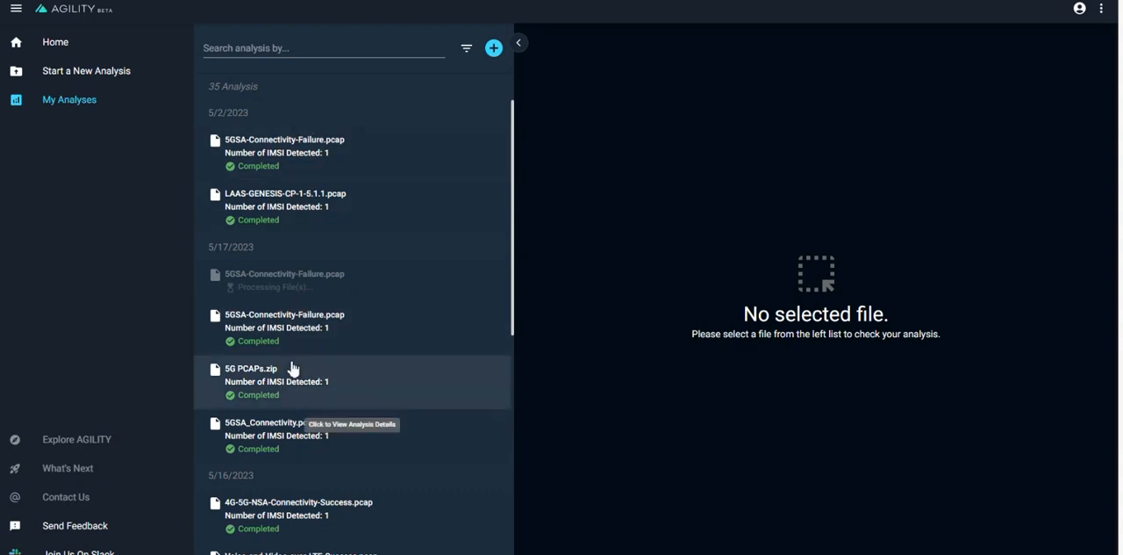
mouse_move(293, 360)
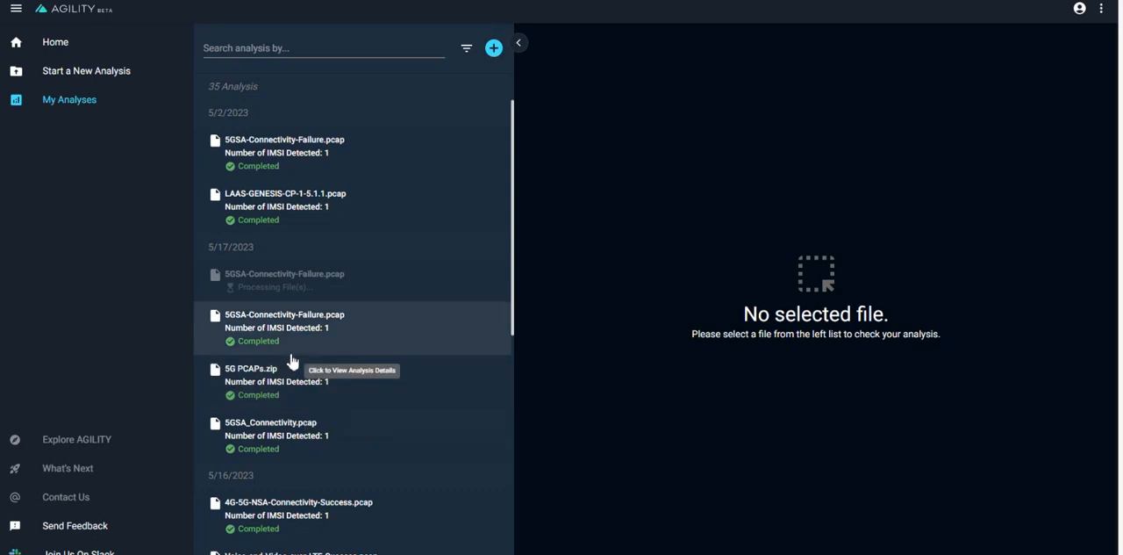
mouse_move(291, 290)
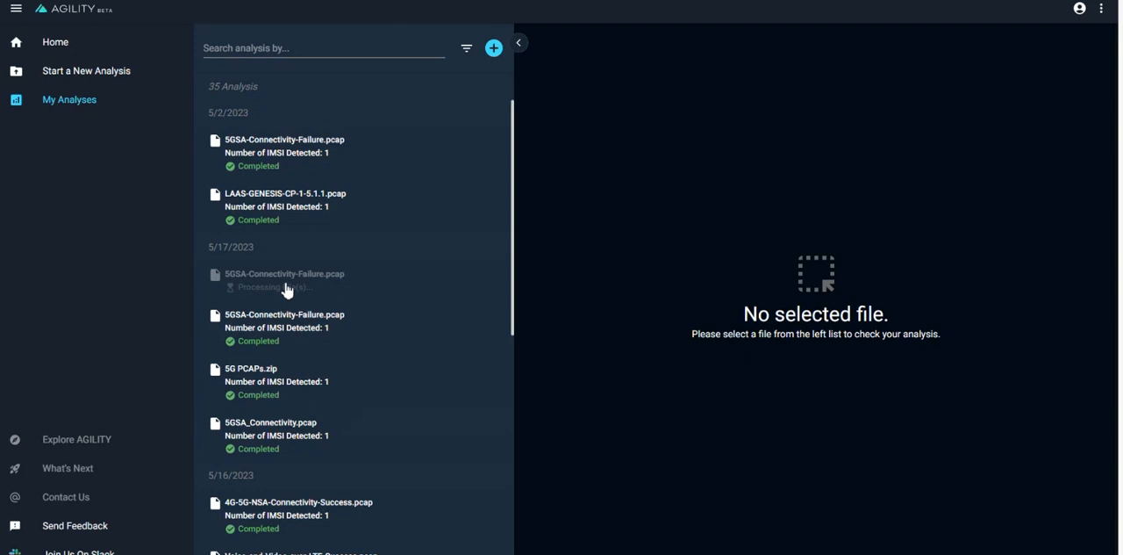
mouse_move(254, 326)
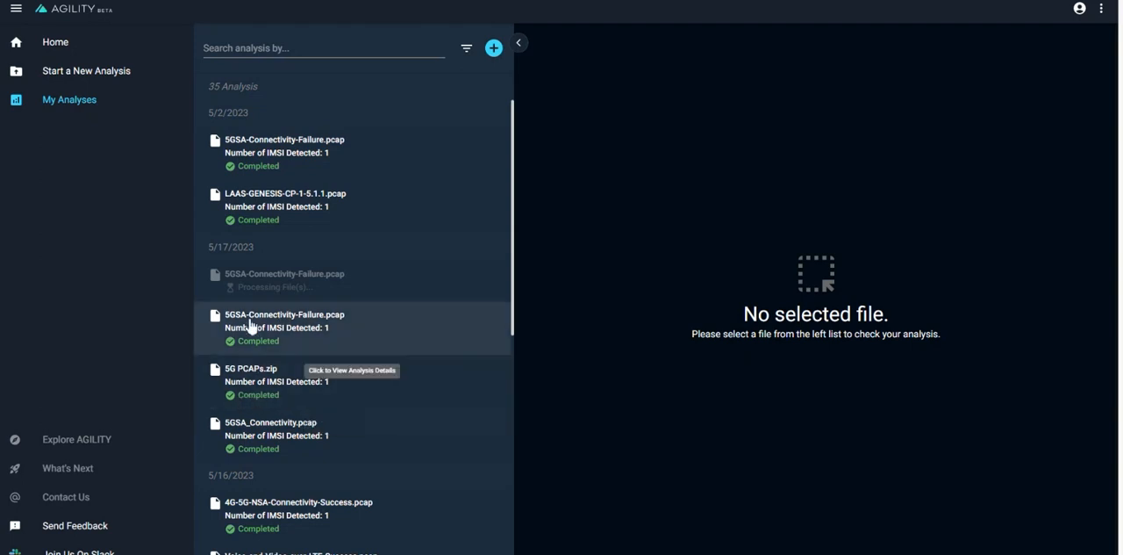
mouse_move(252, 351)
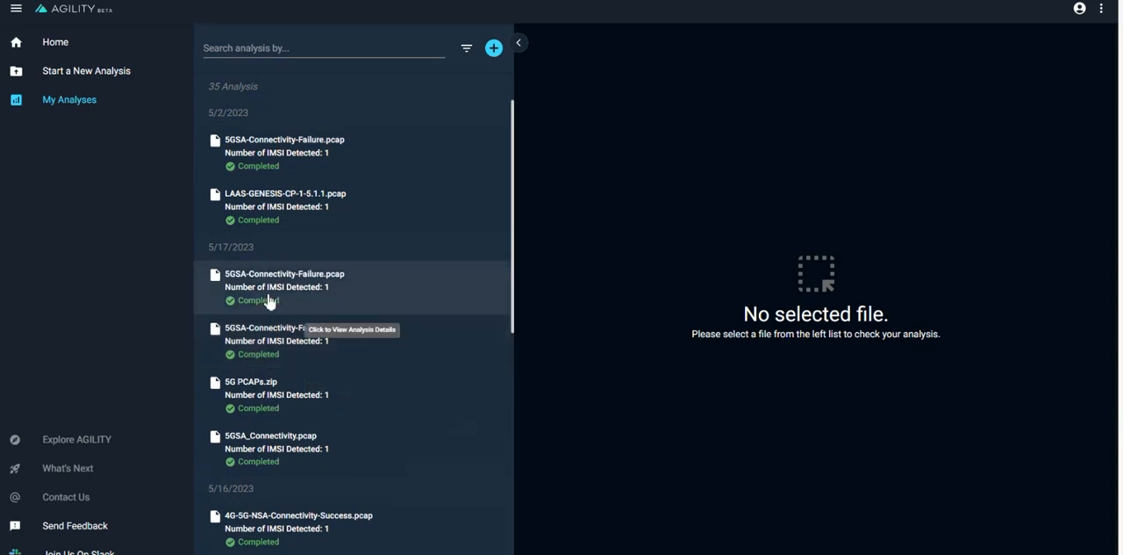
mouse_move(273, 274)
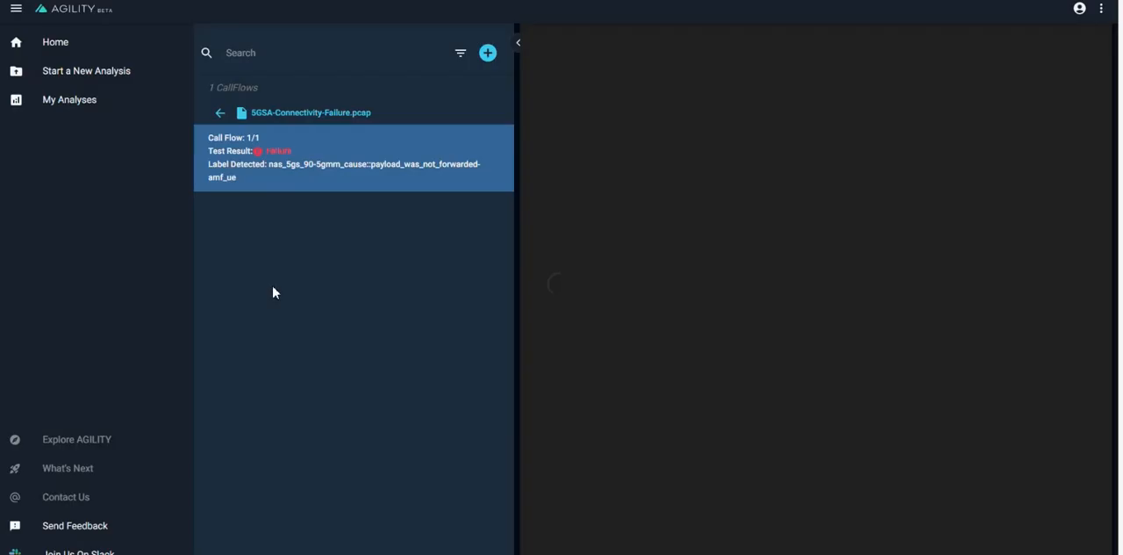
Step: Load the Analysis Details panel with the Call Flow sequence diagram
left_click(351, 158)
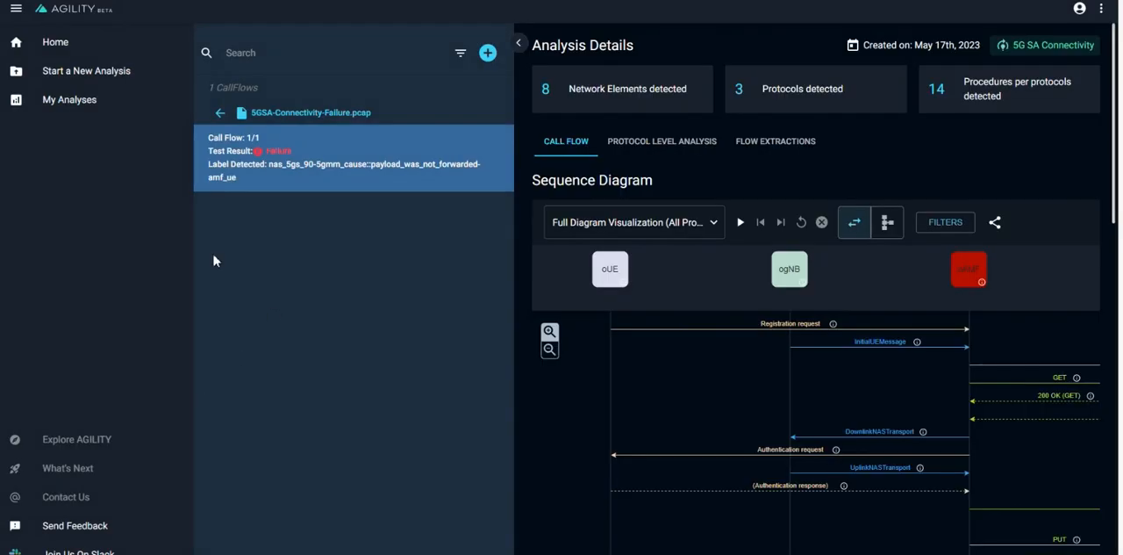
mouse_move(281, 332)
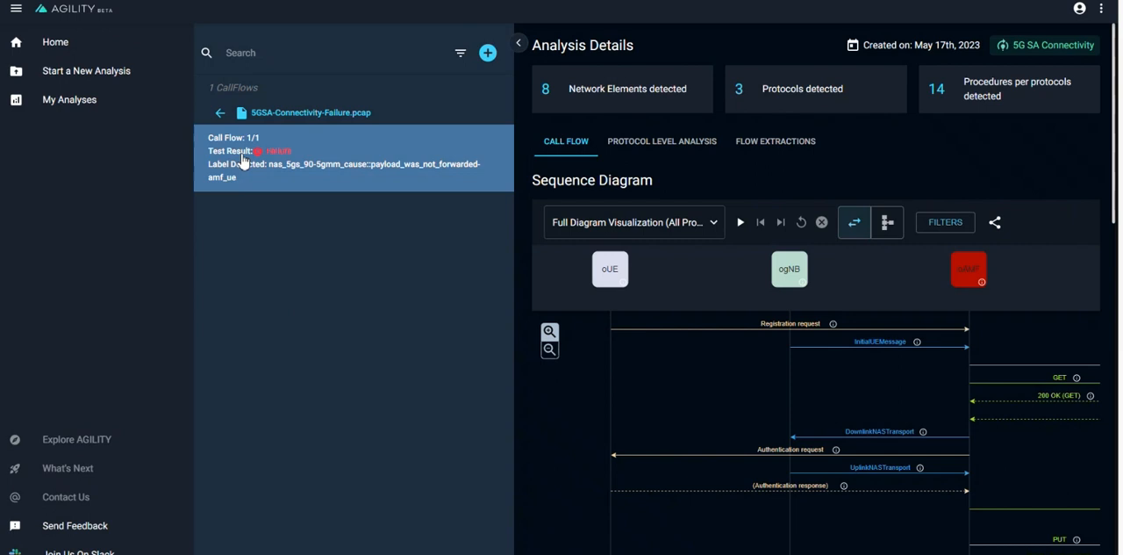
mouse_move(248, 162)
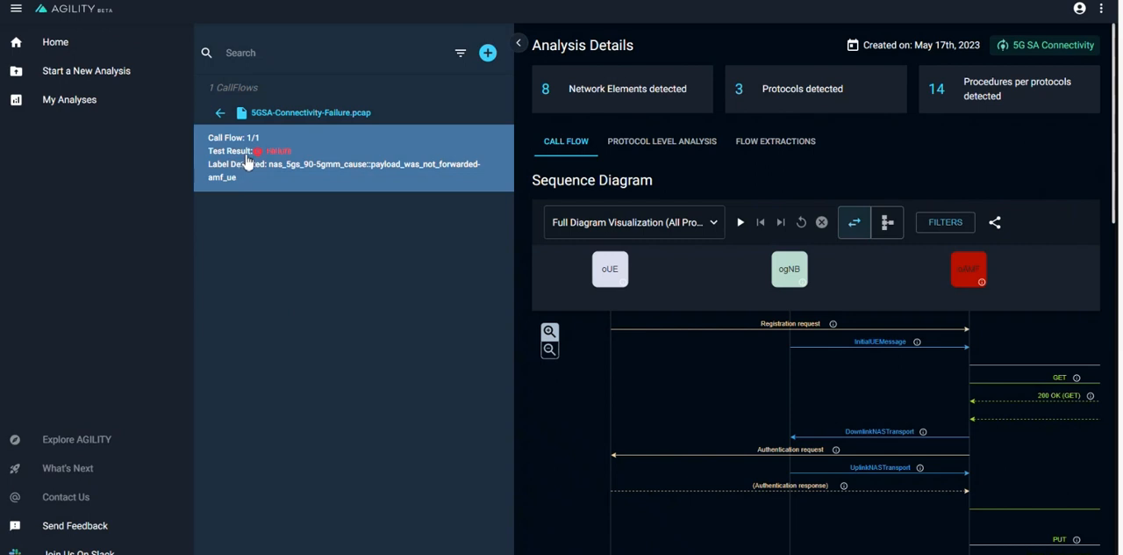
mouse_move(258, 165)
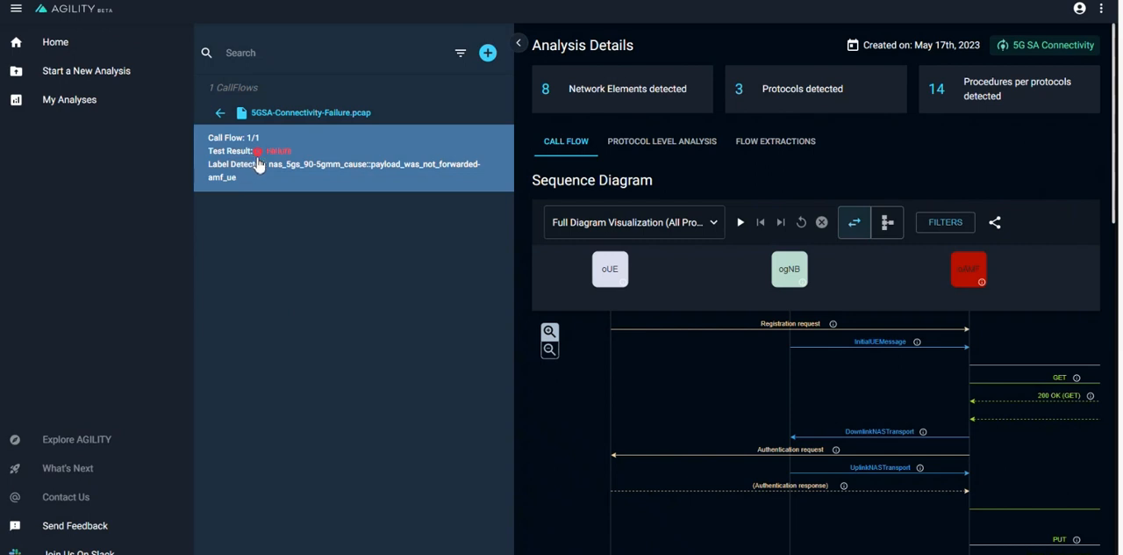
mouse_move(252, 182)
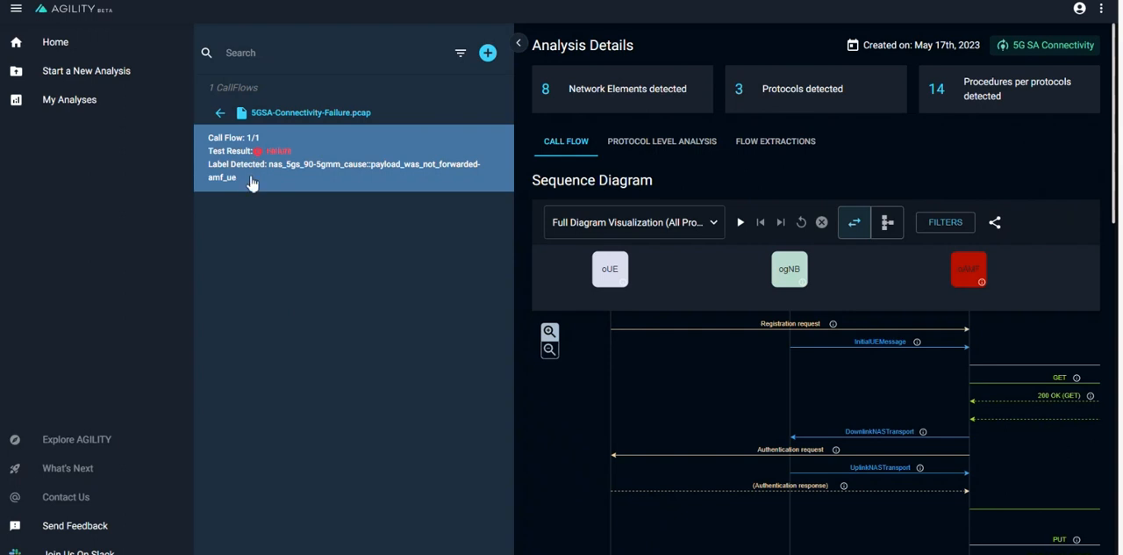
mouse_move(256, 239)
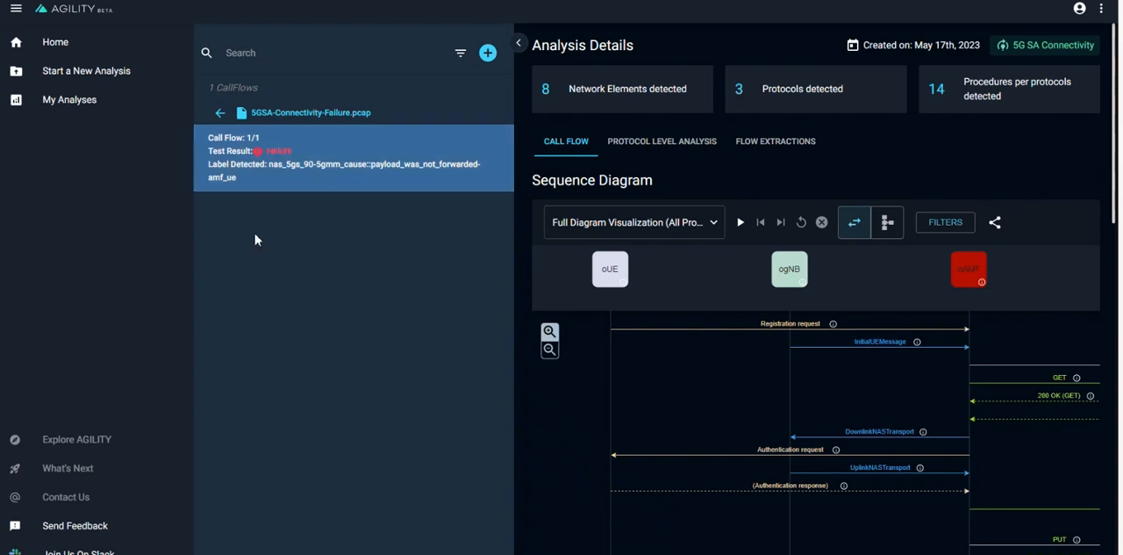
mouse_move(313, 179)
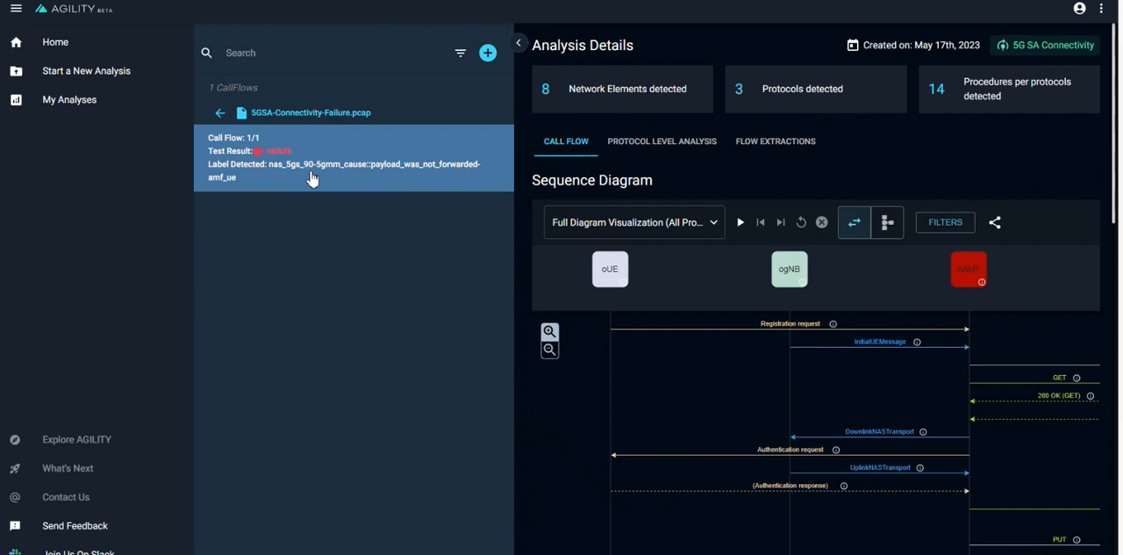
mouse_move(312, 179)
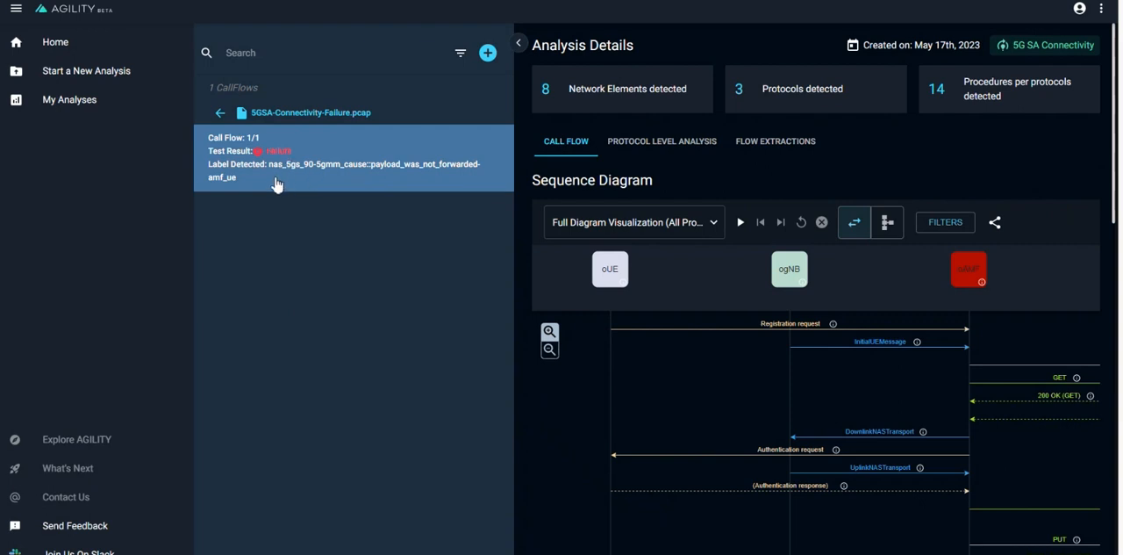
mouse_move(261, 181)
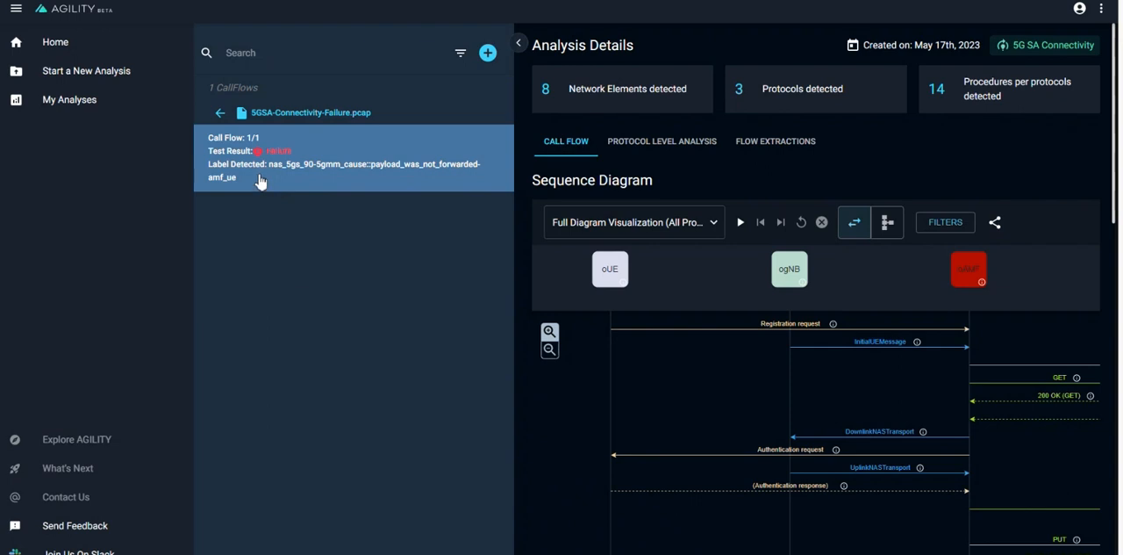
mouse_move(290, 185)
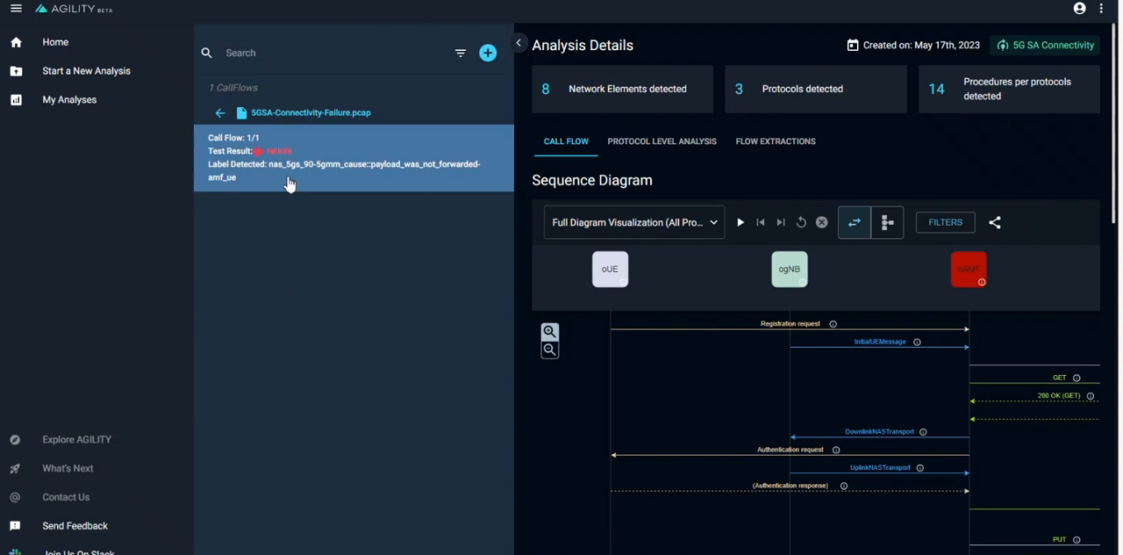
mouse_move(288, 183)
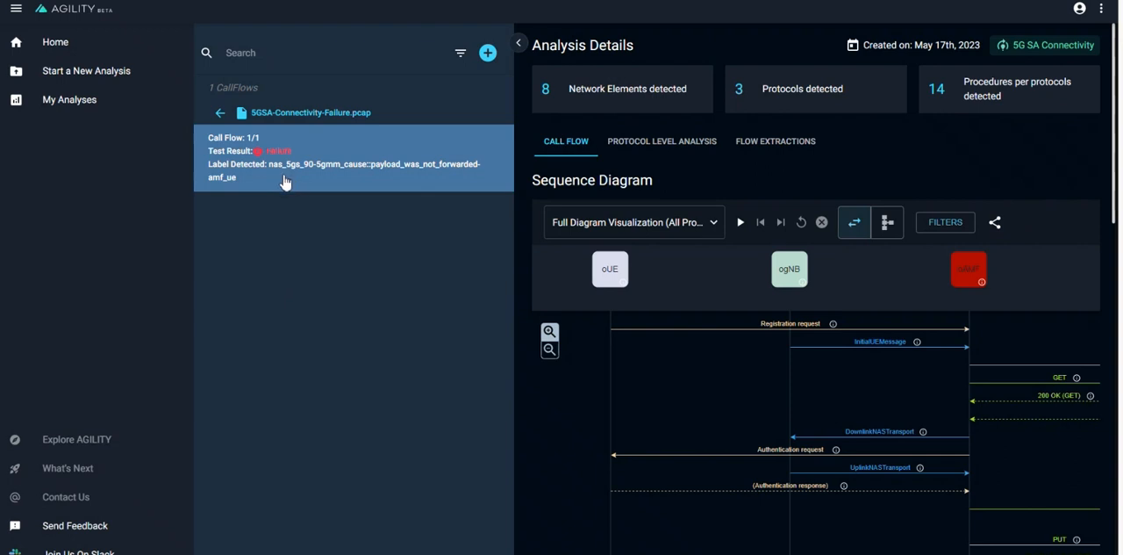
mouse_move(349, 172)
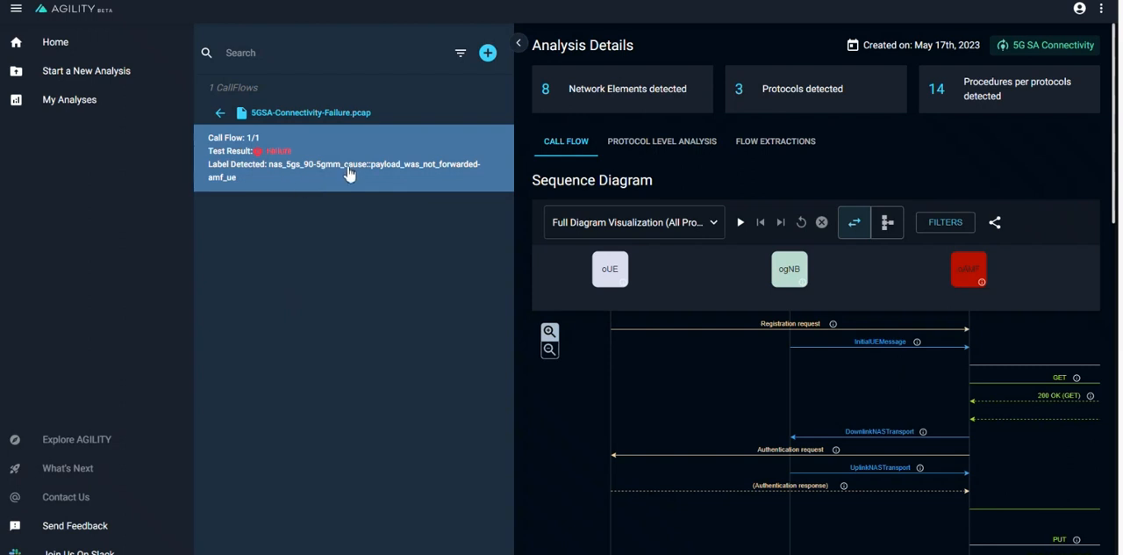
mouse_move(399, 182)
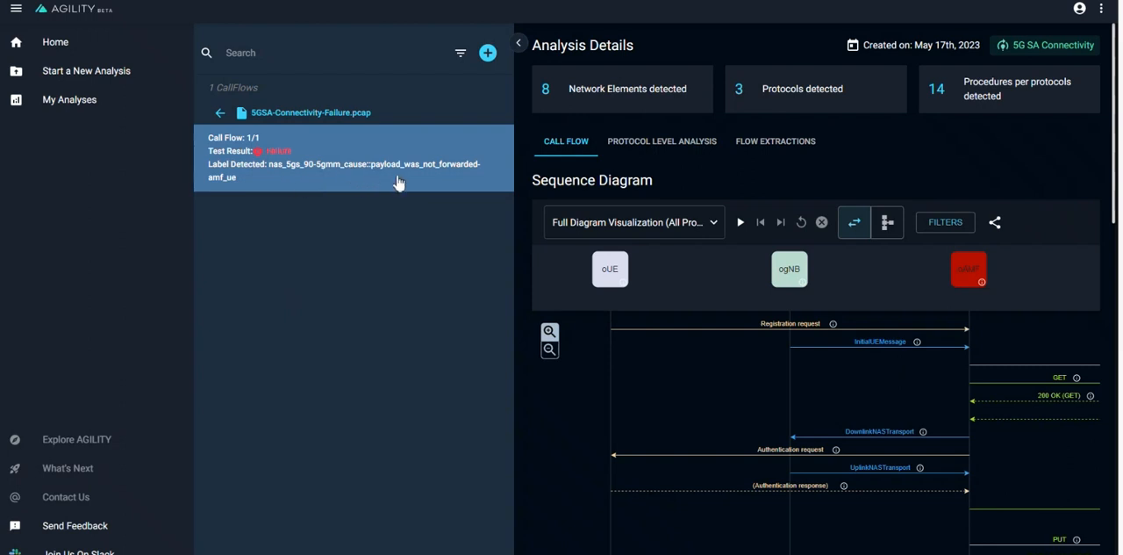
mouse_move(252, 196)
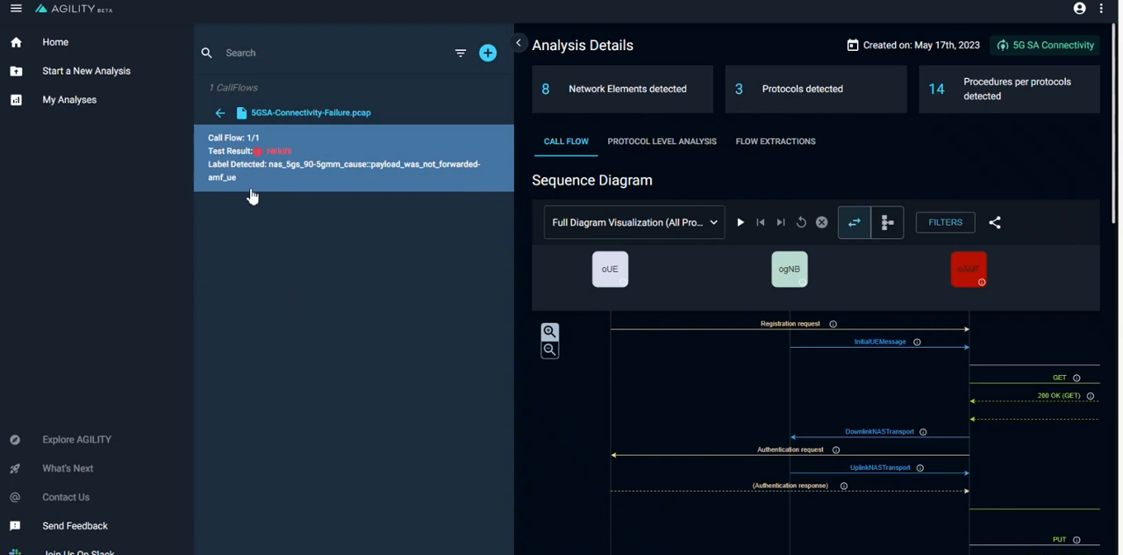
mouse_move(232, 190)
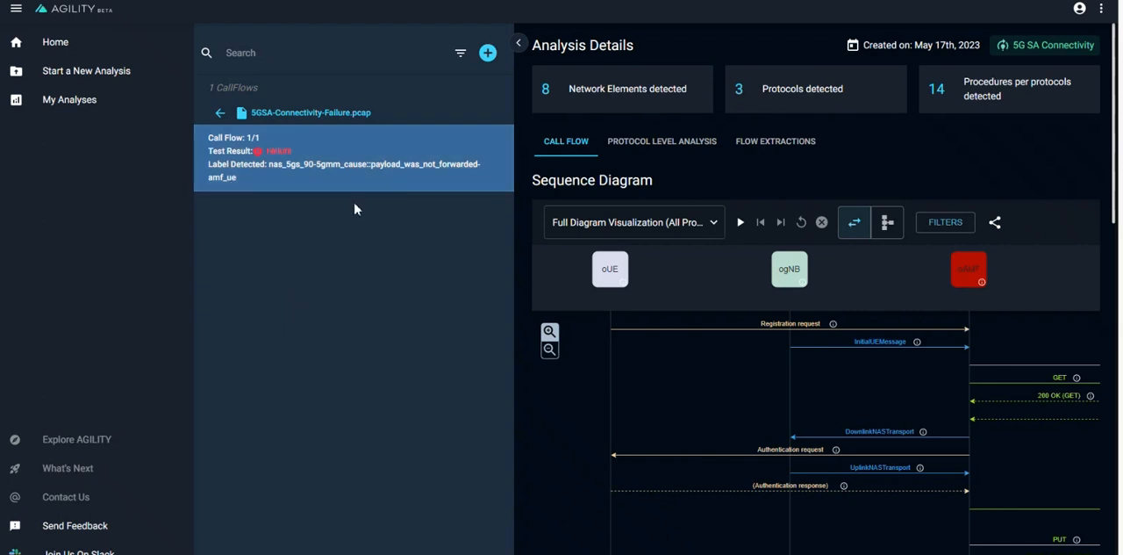
mouse_move(341, 284)
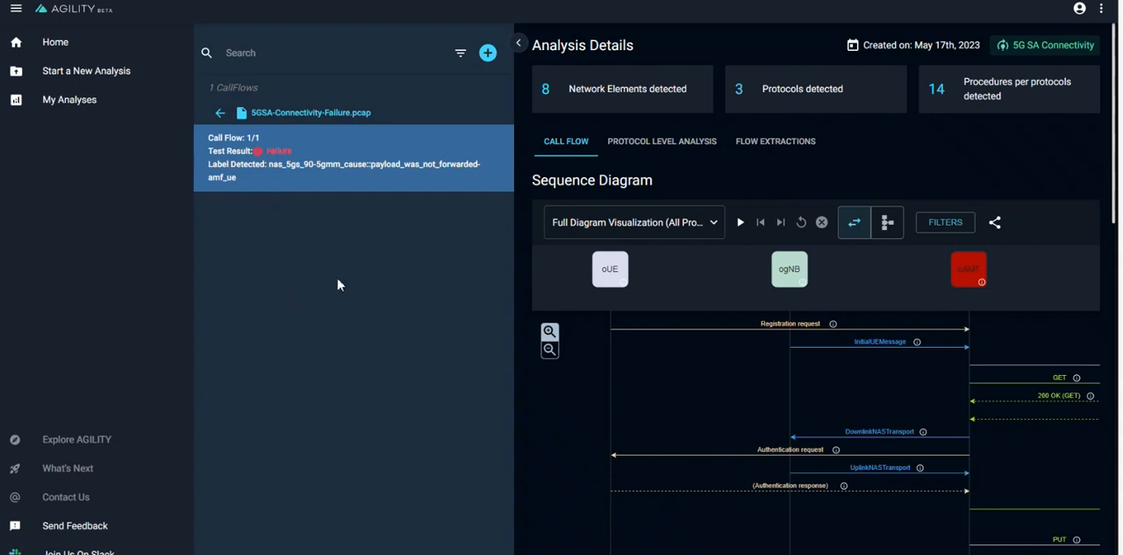
mouse_move(328, 291)
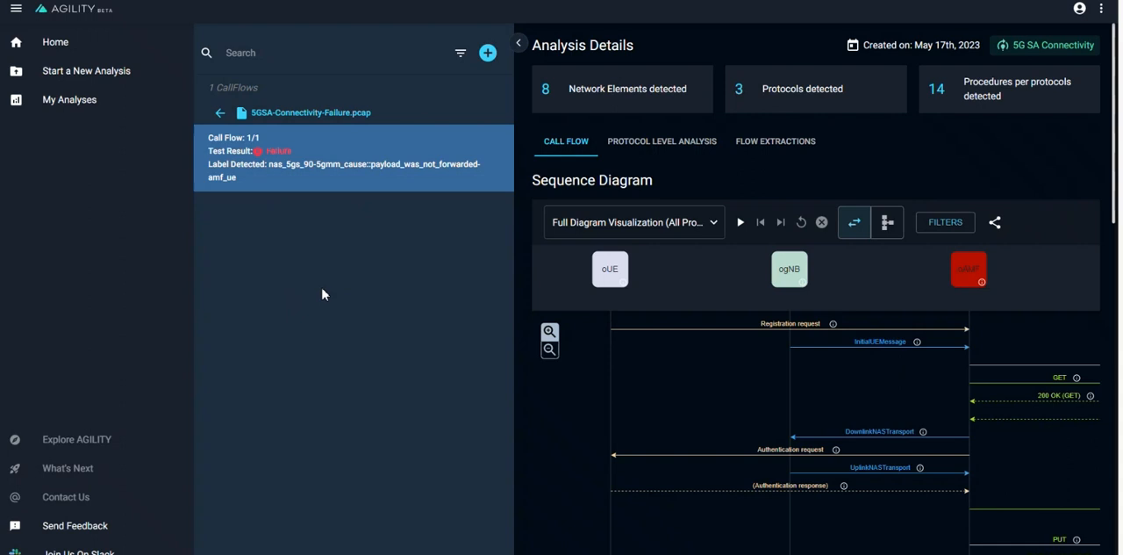
mouse_move(348, 334)
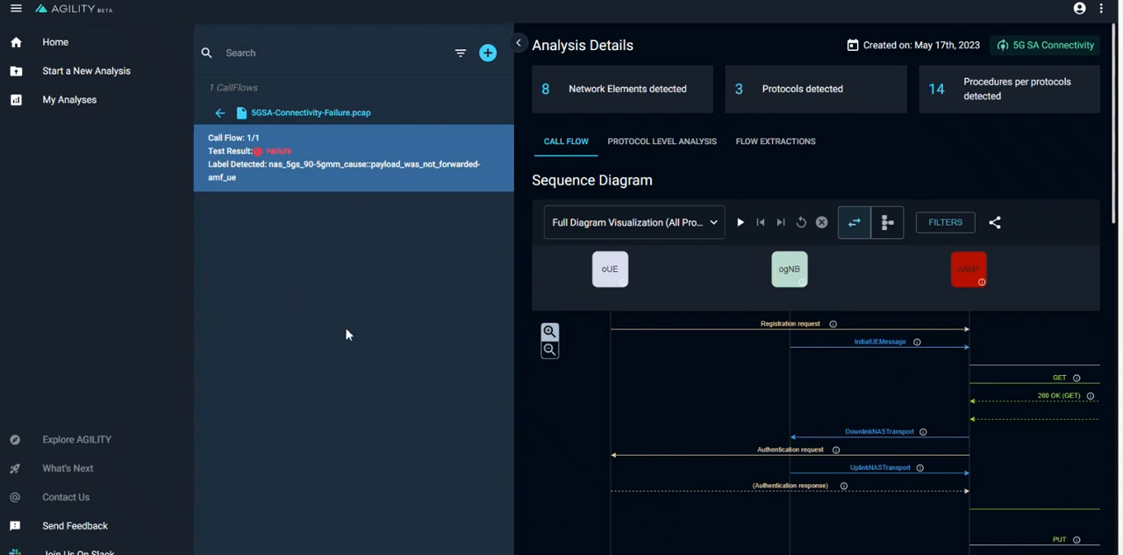
mouse_move(377, 428)
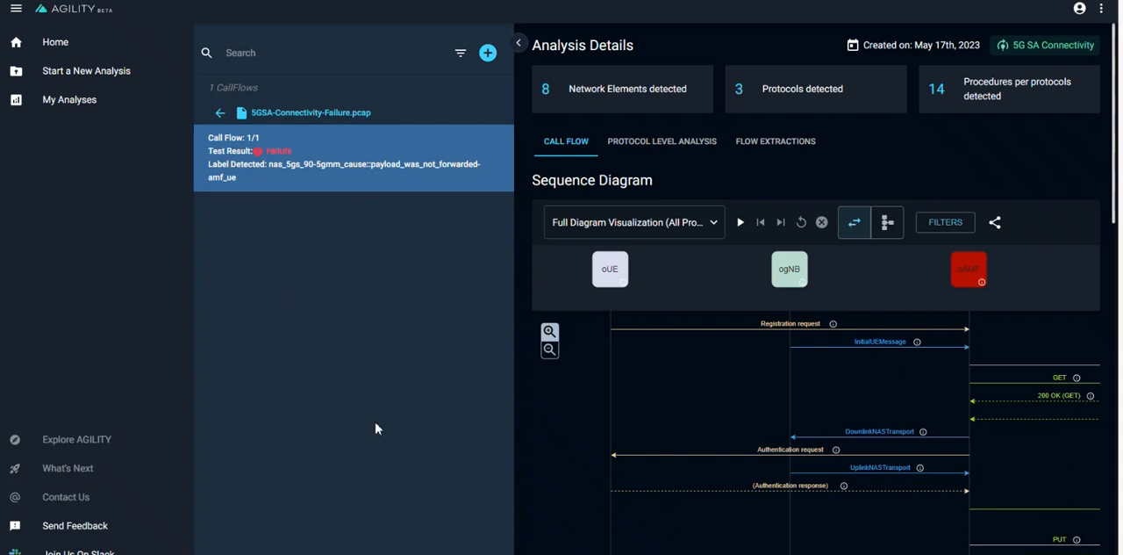
mouse_move(367, 347)
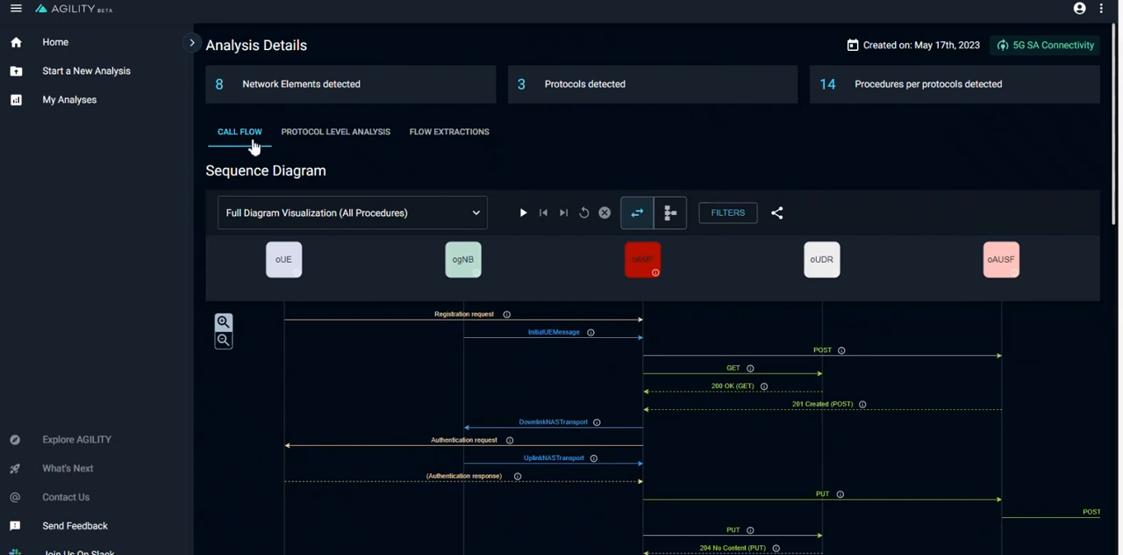
mouse_move(302, 84)
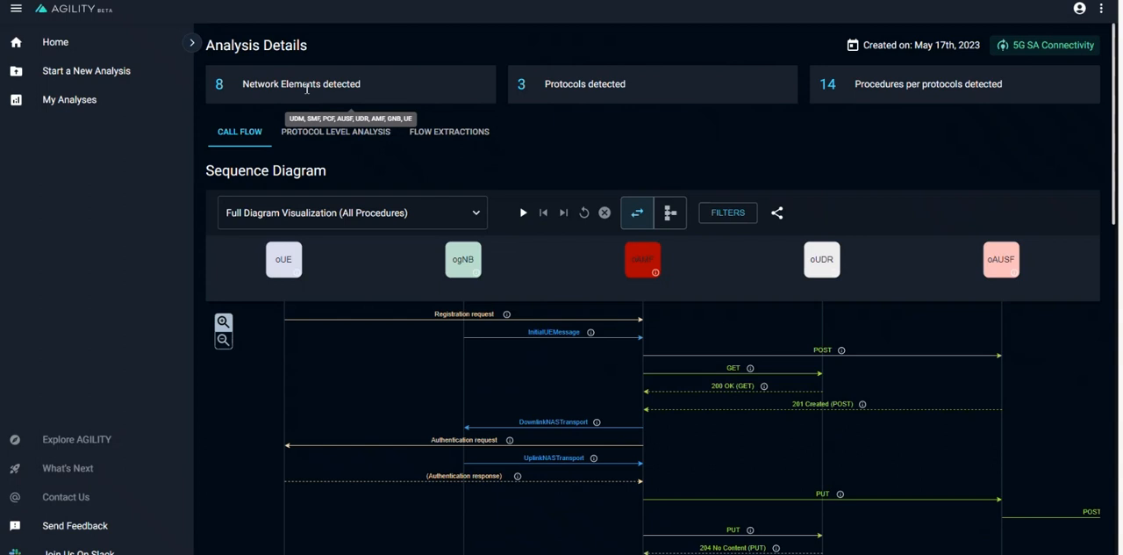
mouse_move(583, 85)
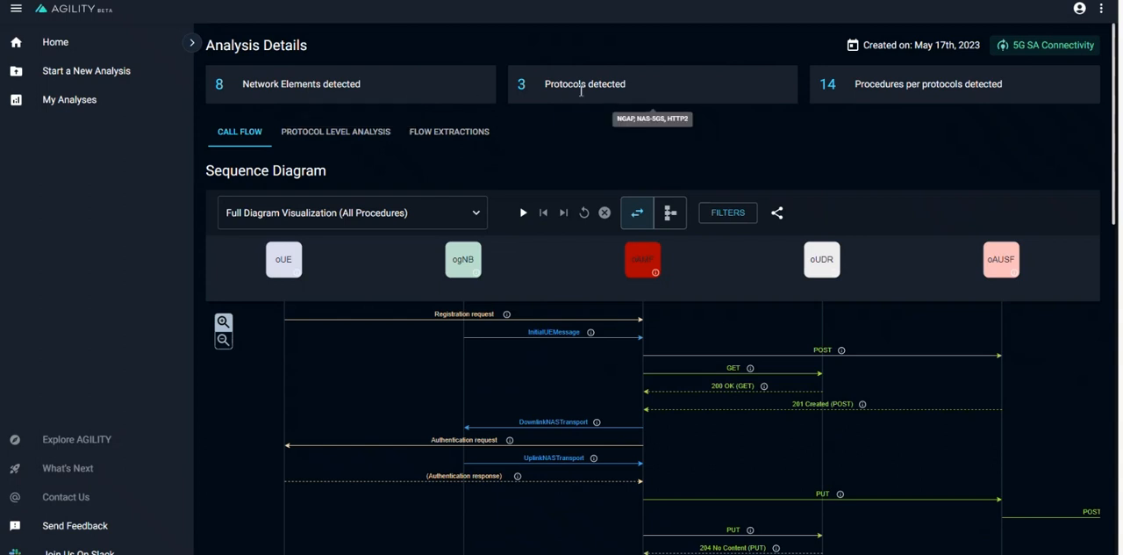
mouse_move(851, 103)
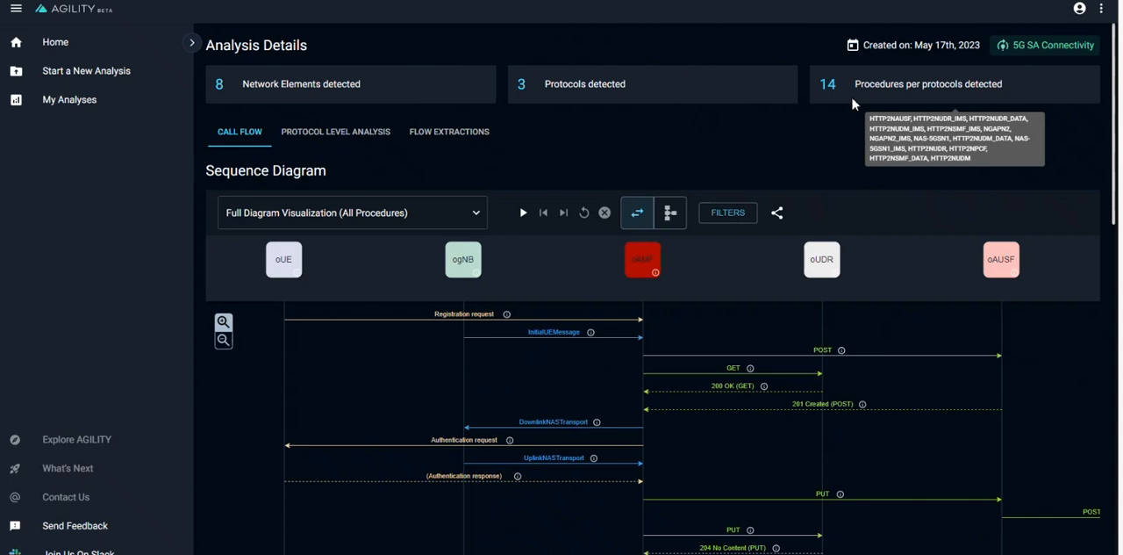
mouse_move(874, 100)
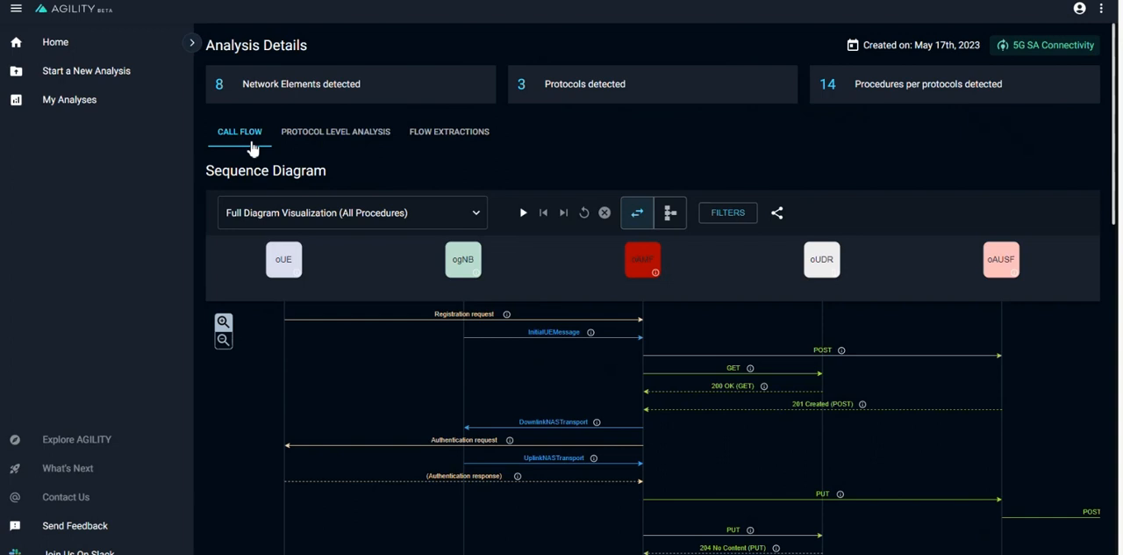
mouse_move(270, 169)
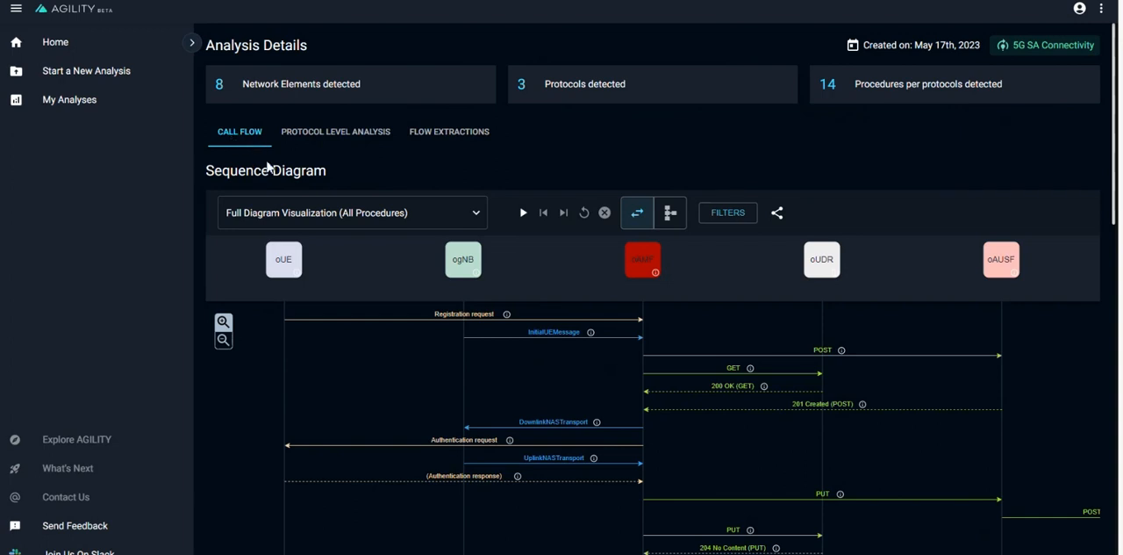
mouse_move(337, 132)
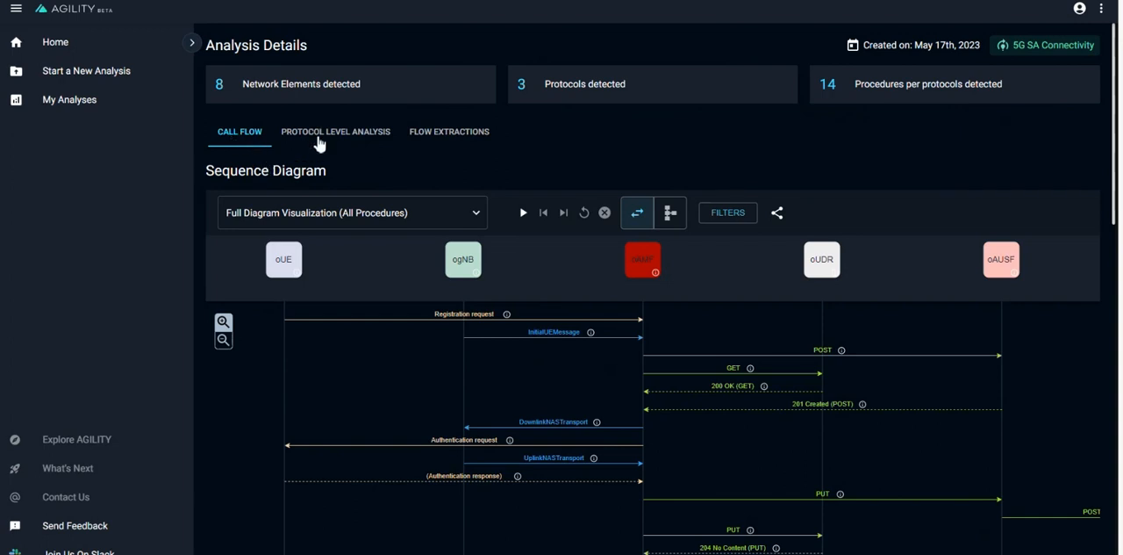
mouse_move(430, 144)
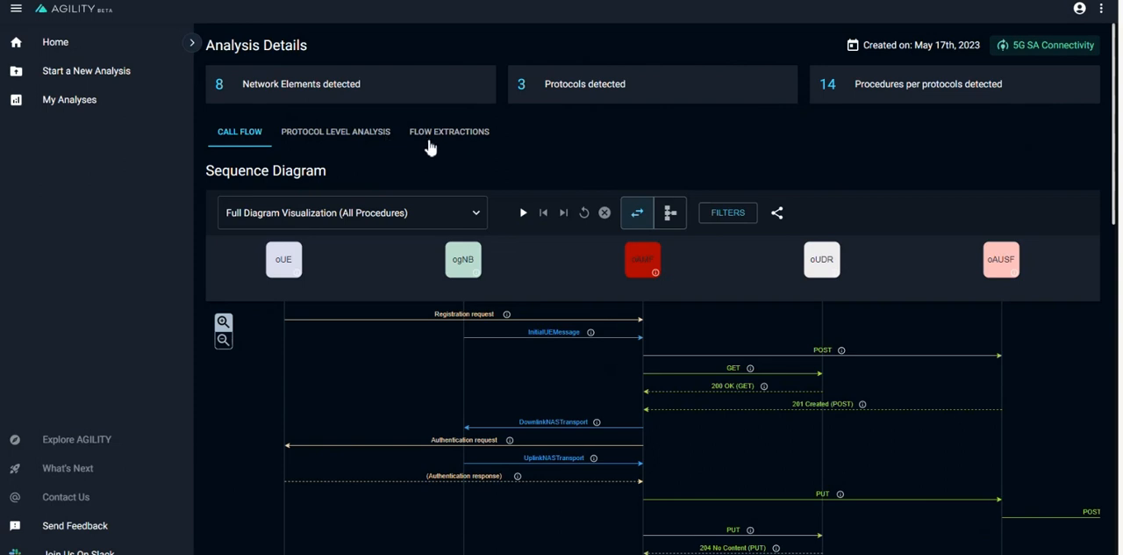
mouse_move(230, 302)
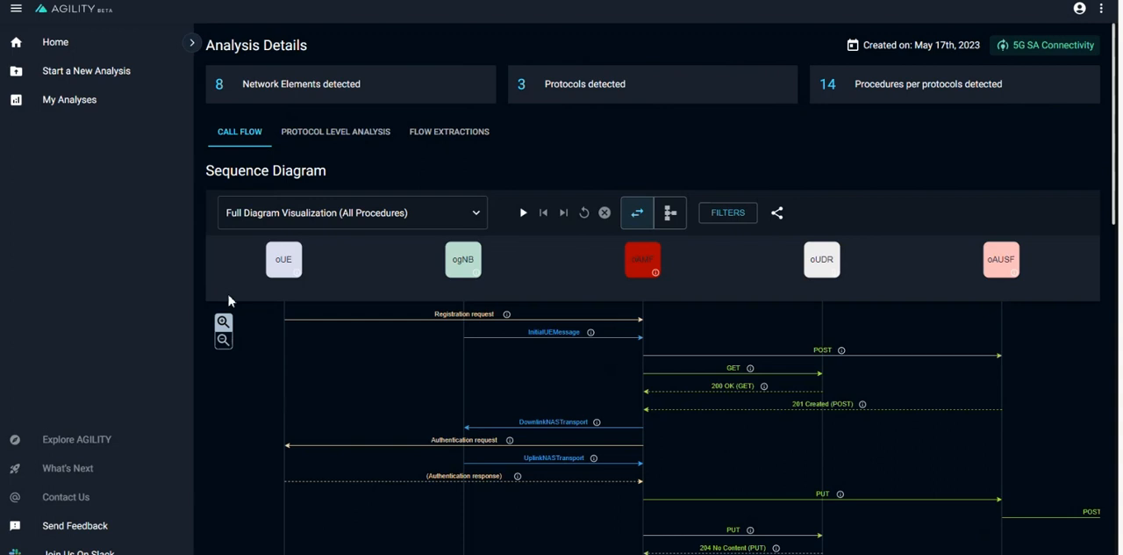
mouse_move(244, 271)
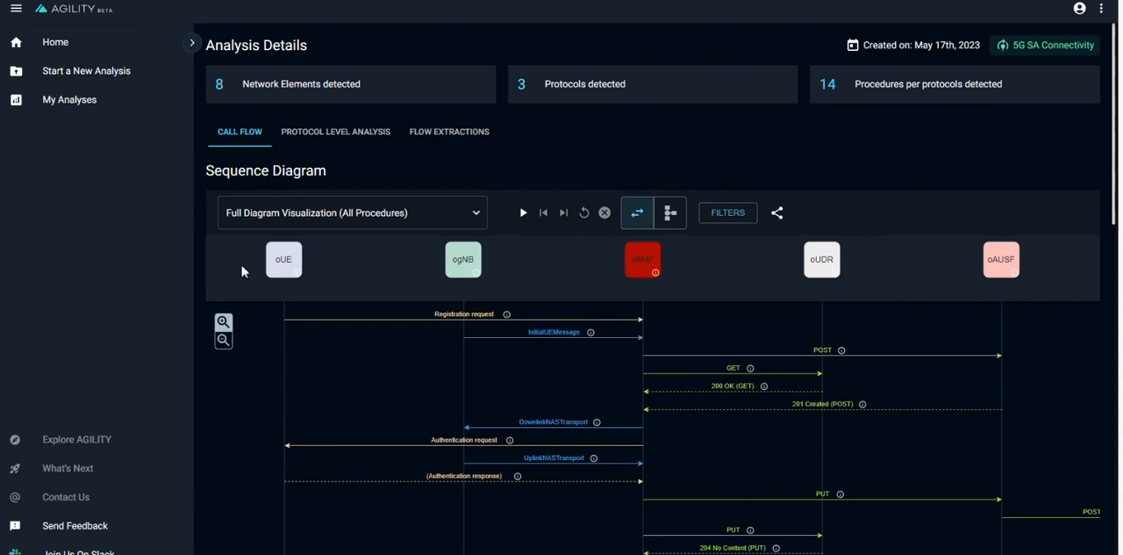
mouse_move(270, 260)
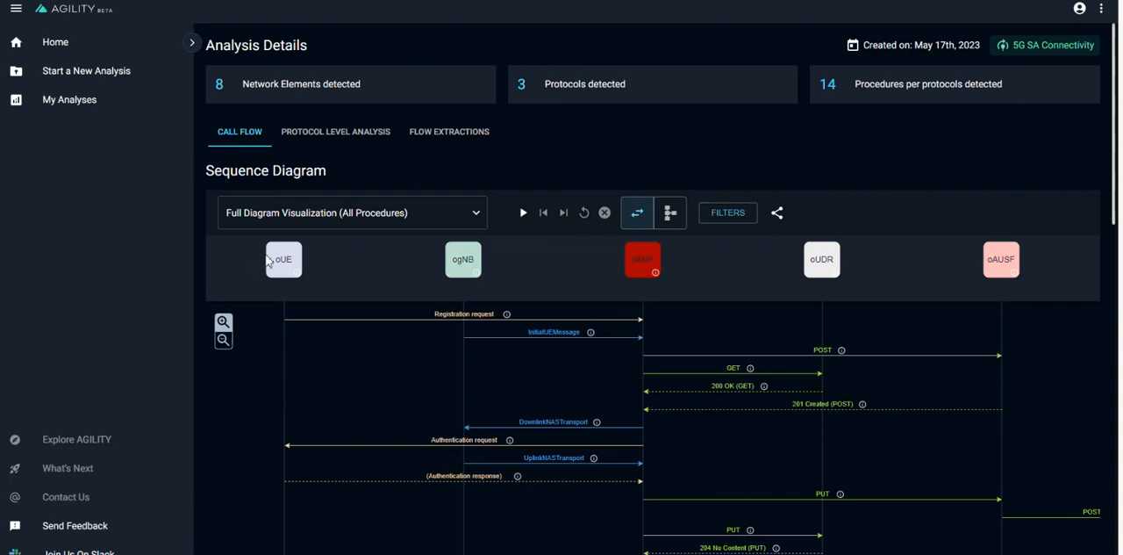
mouse_move(279, 260)
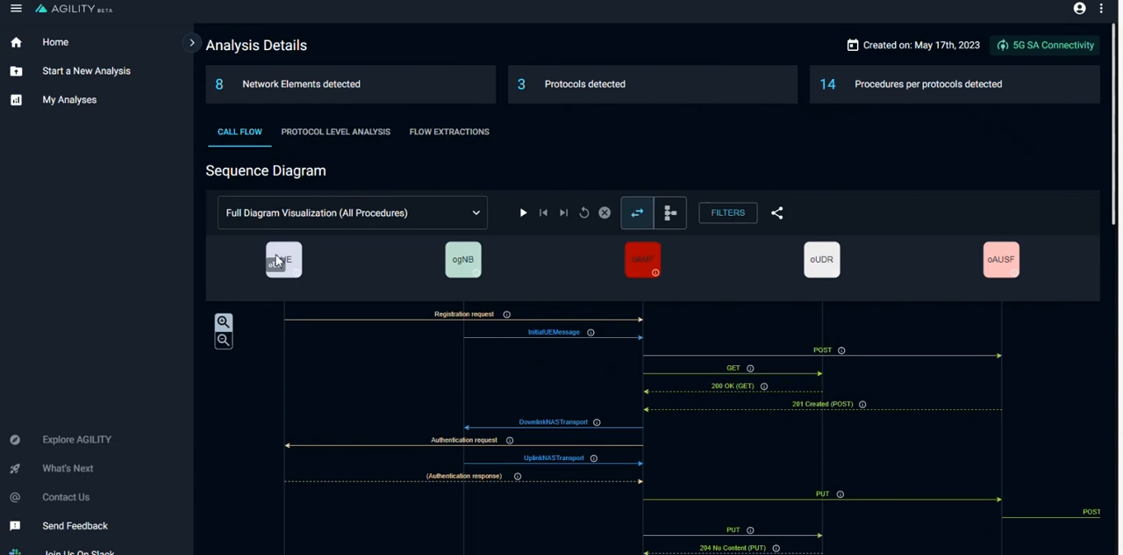
mouse_move(380, 288)
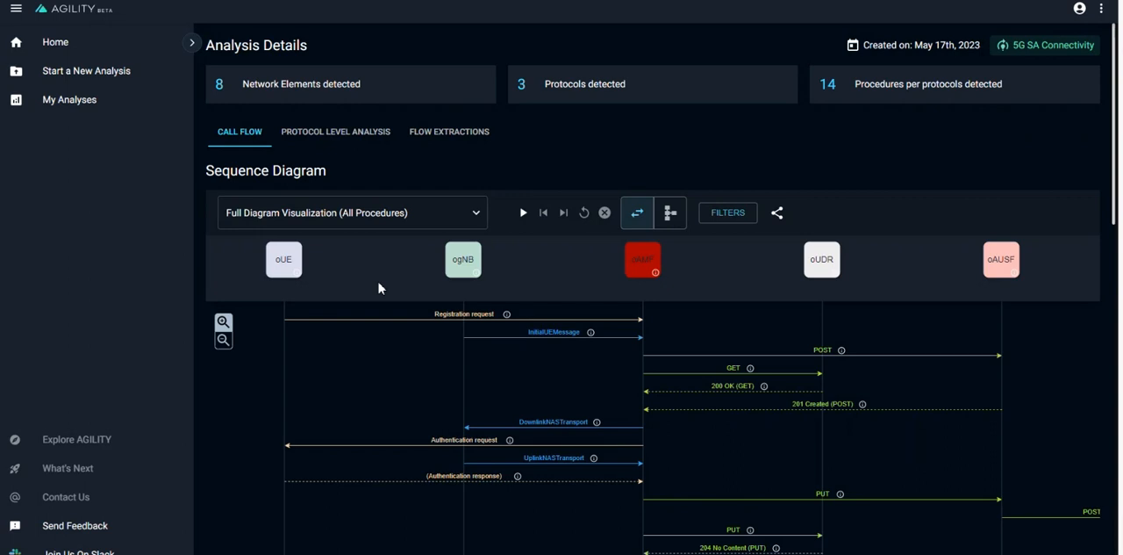
mouse_move(351, 292)
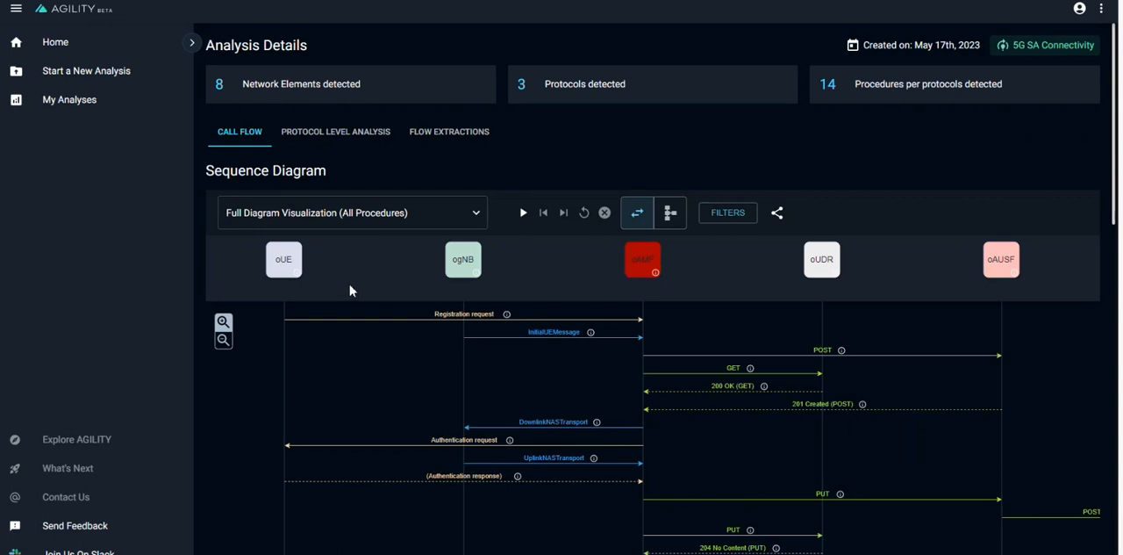
mouse_move(341, 302)
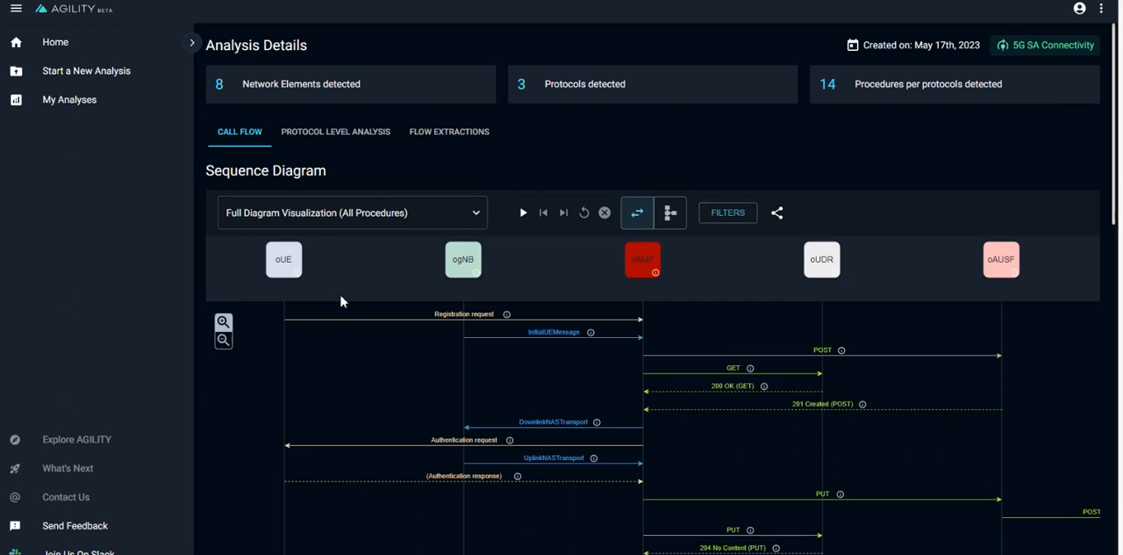
mouse_move(364, 305)
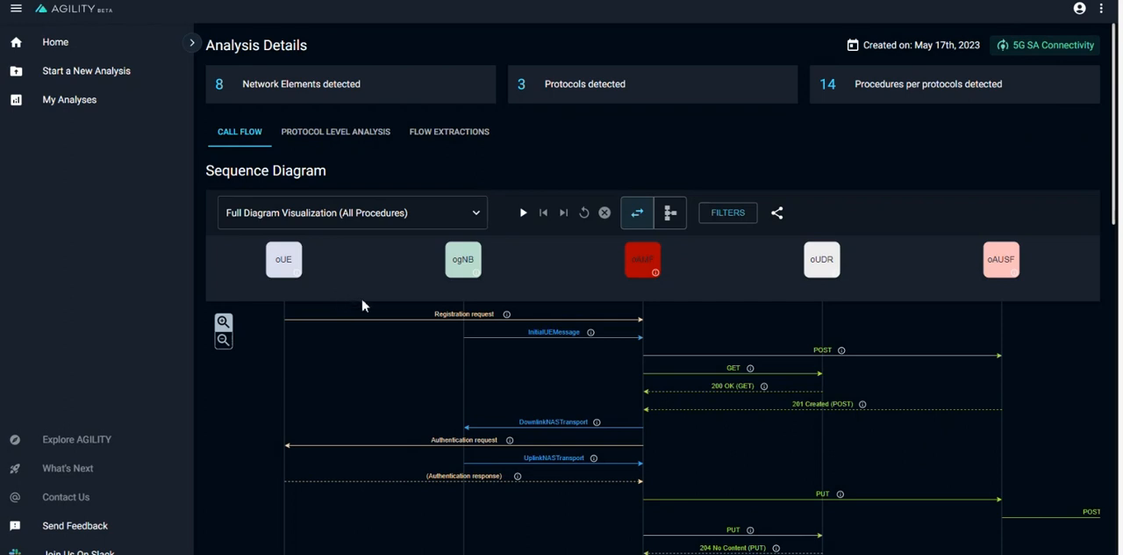
mouse_move(412, 340)
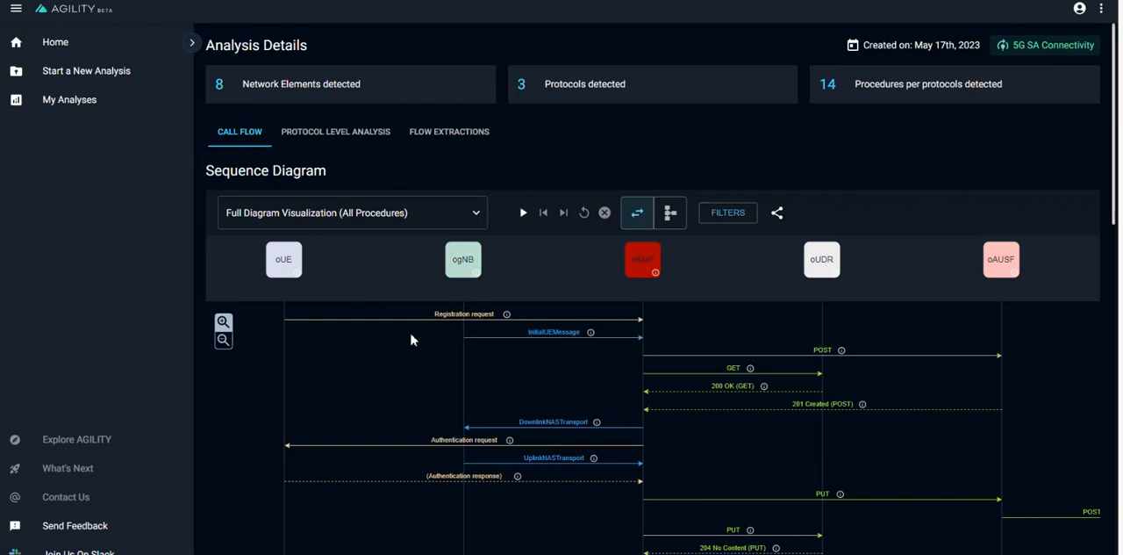
mouse_move(392, 298)
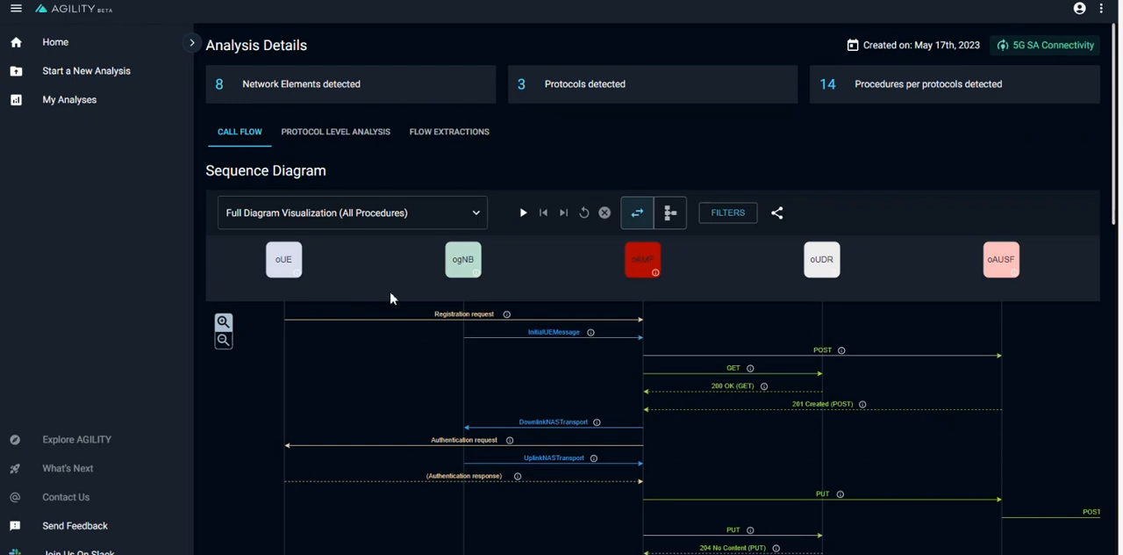
mouse_move(523, 217)
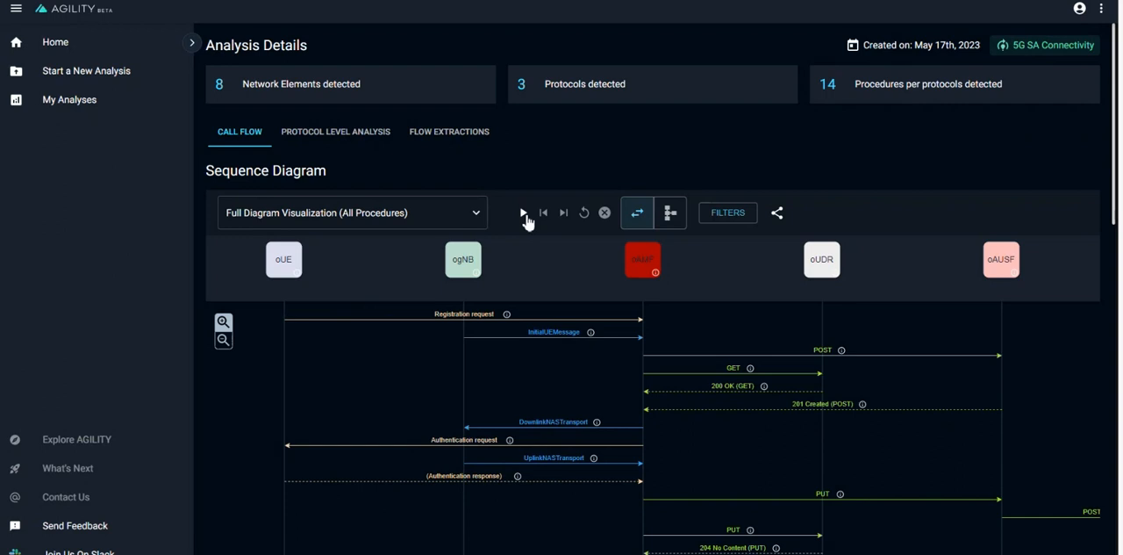
Step: Play and stop the call flow message playback, then show the diagram's filter options
left_click(523, 212)
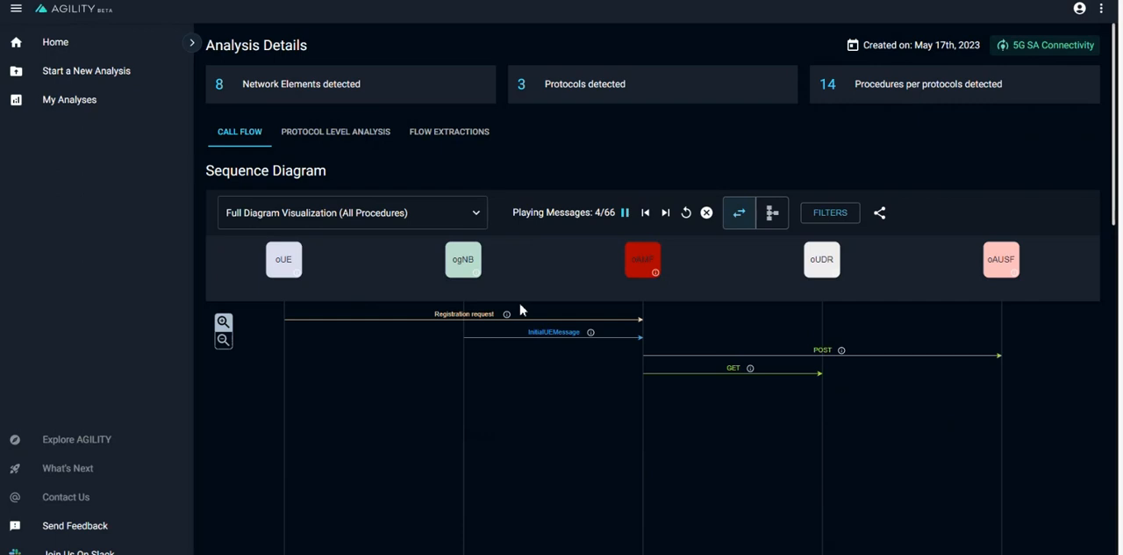
left_click(624, 212)
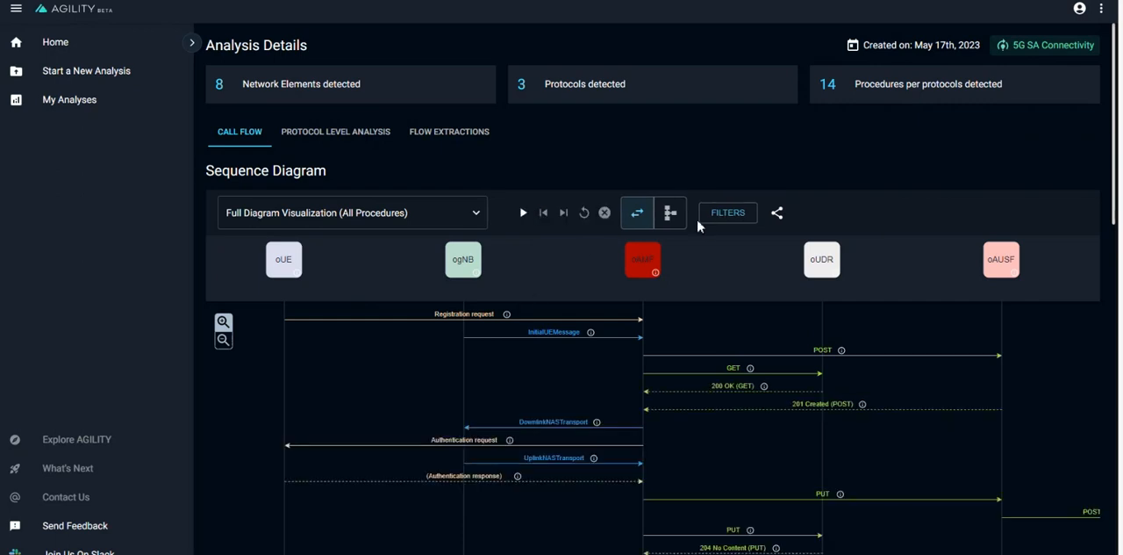
left_click(726, 212)
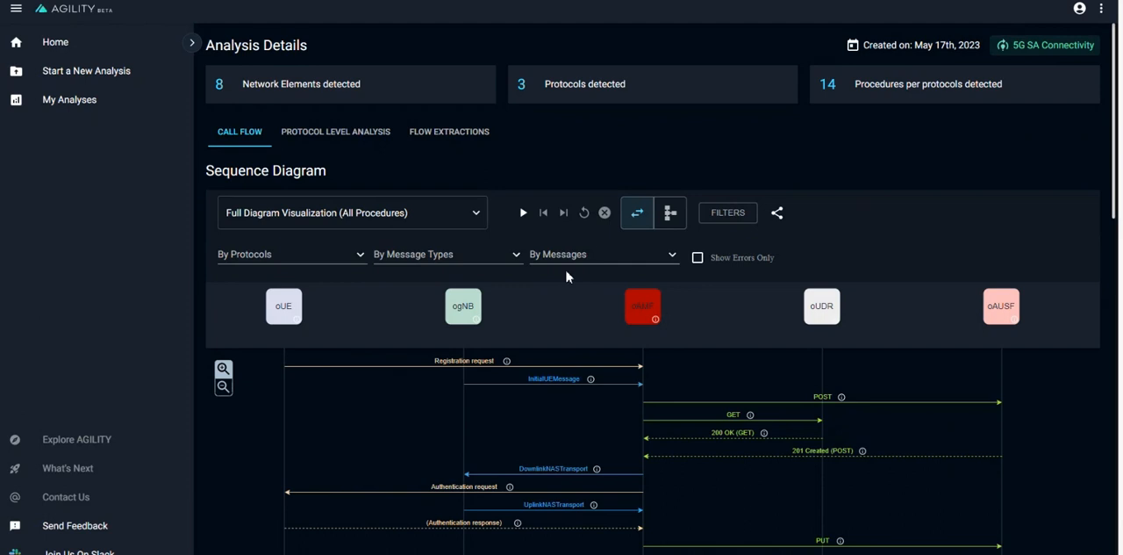
mouse_move(358, 265)
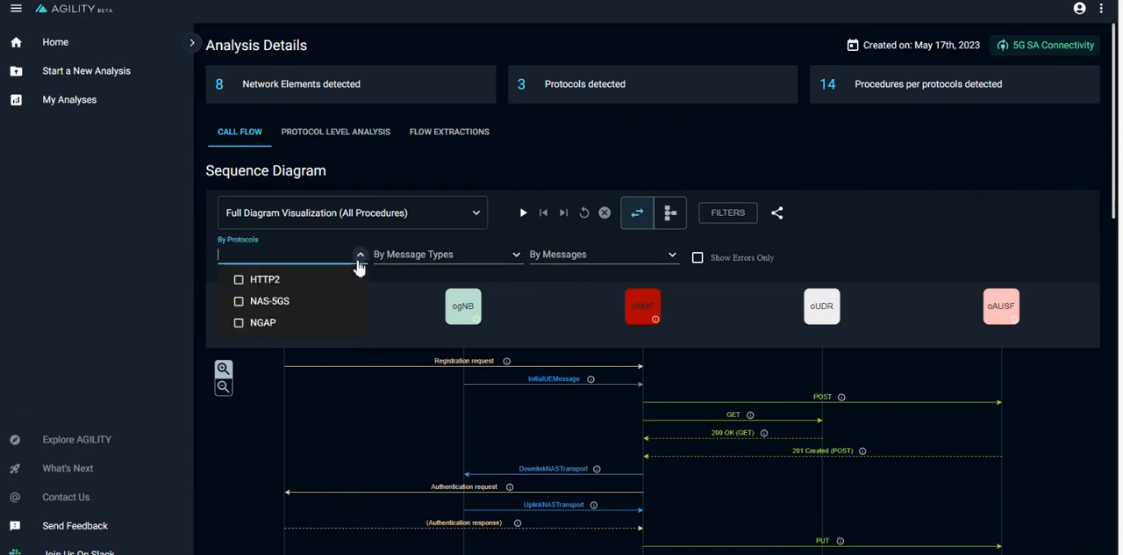
Step: Review the message type and message filter lists, then enable Show Errors Only
left_click(516, 255)
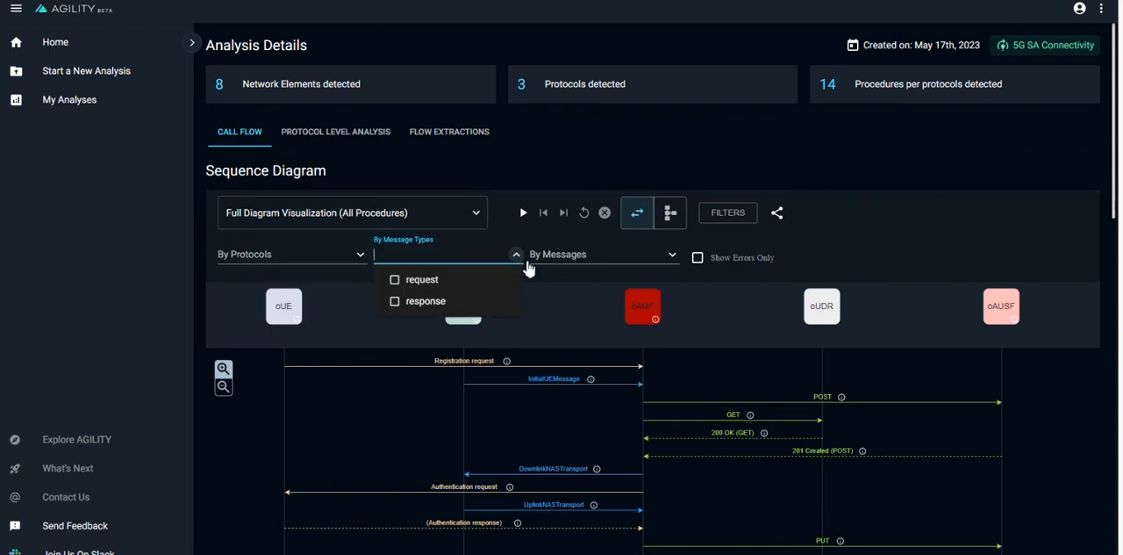
left_click(600, 252)
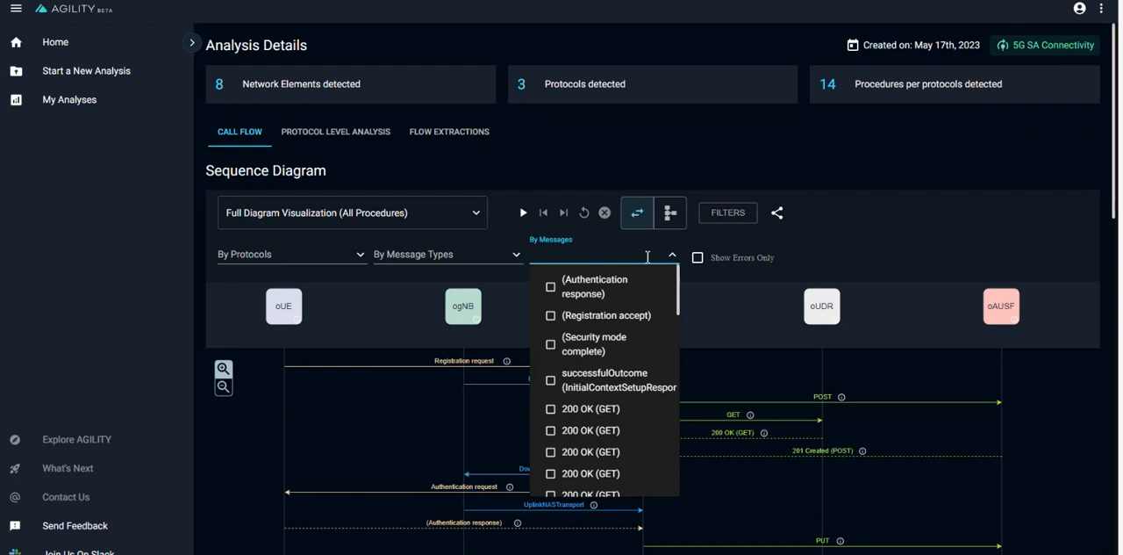
left_click(672, 256)
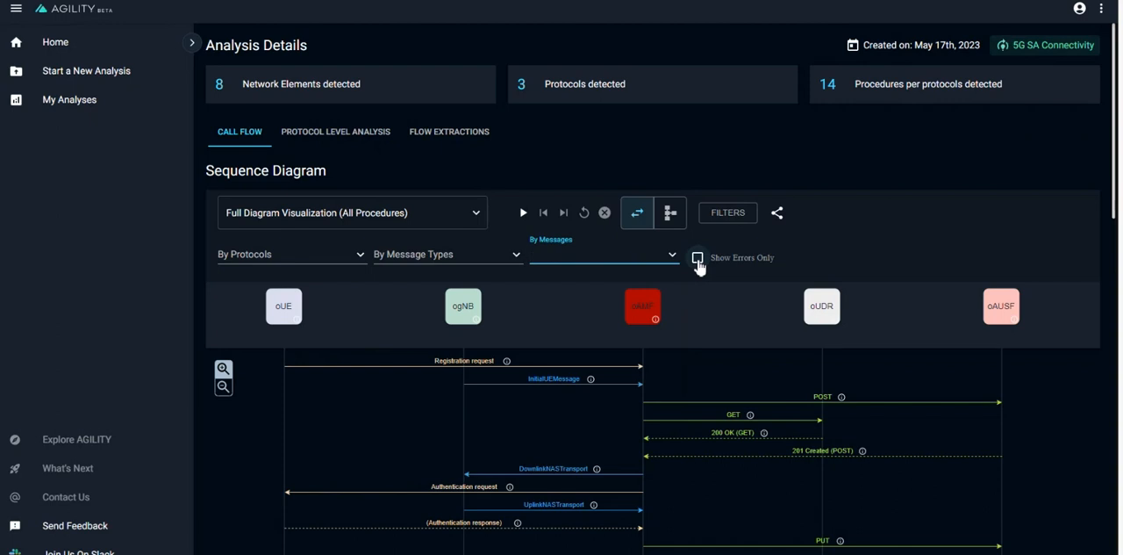
left_click(698, 256)
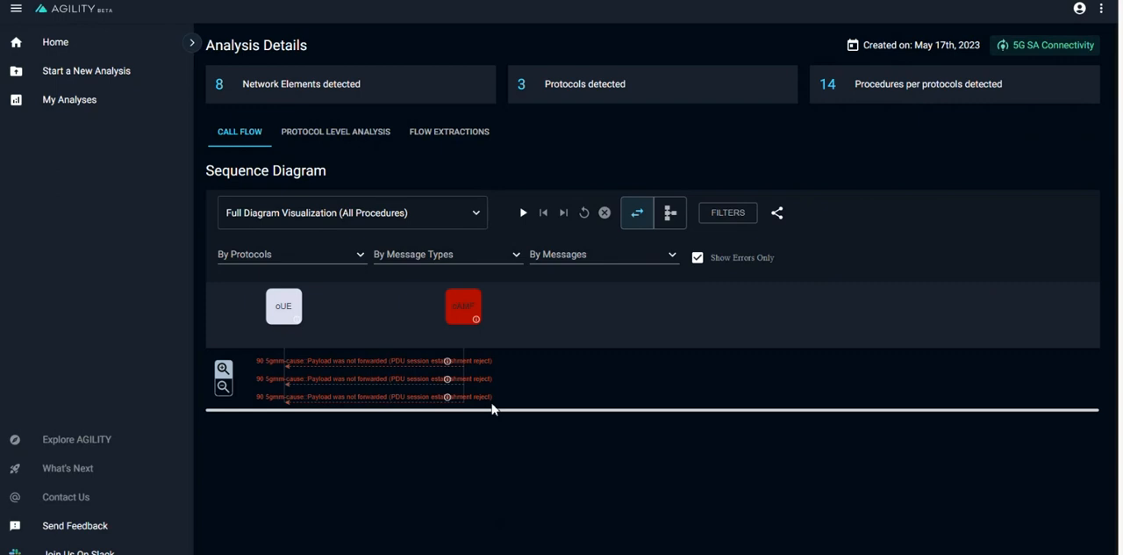
mouse_move(472, 306)
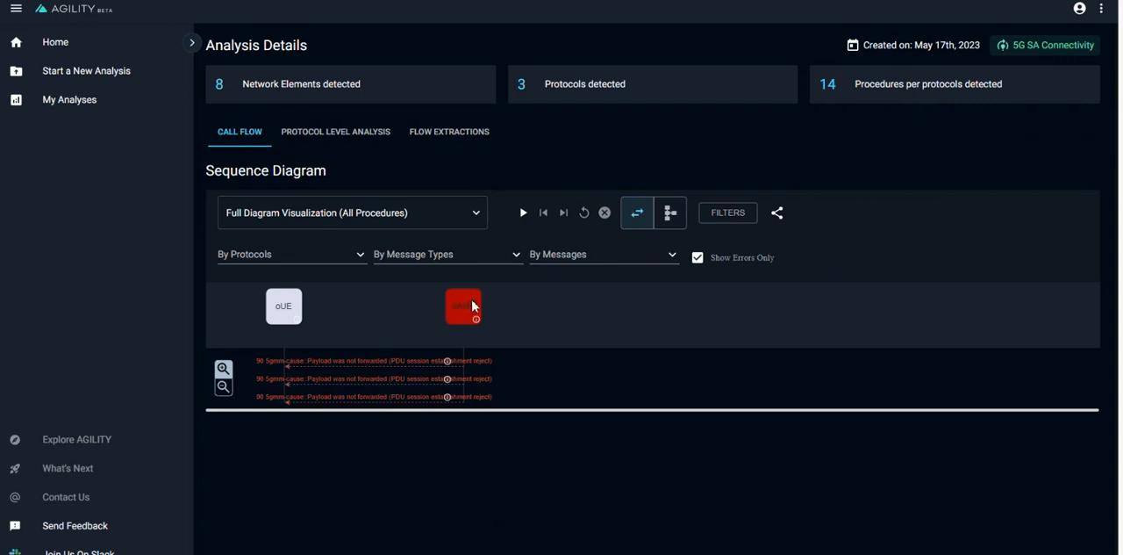
Step: Turn off Show Errors Only to restore all messages in the sequence diagram
left_click(698, 256)
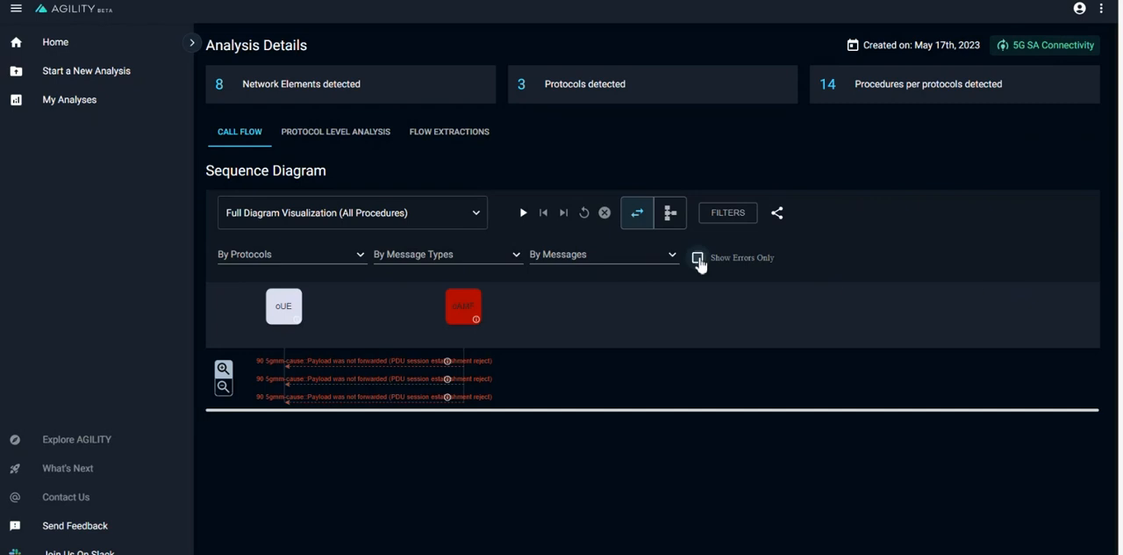
left_click(698, 256)
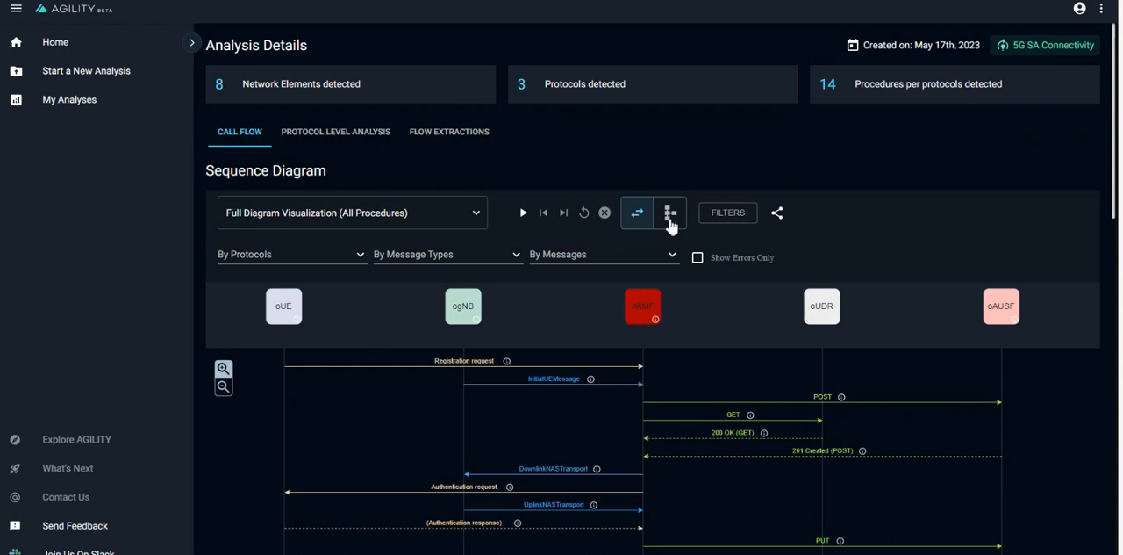
left_click(670, 213)
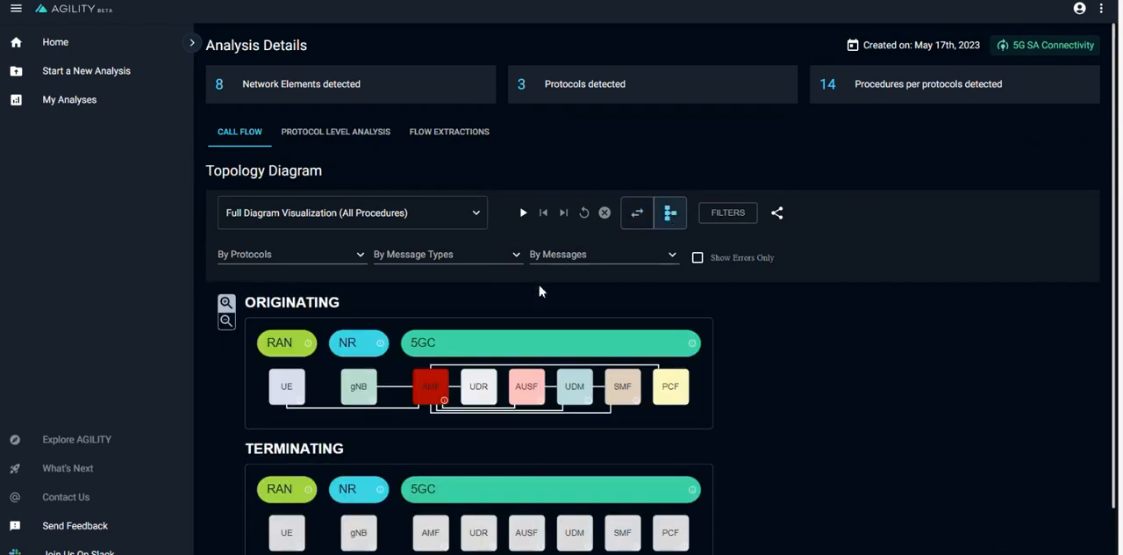
scroll("down", 3)
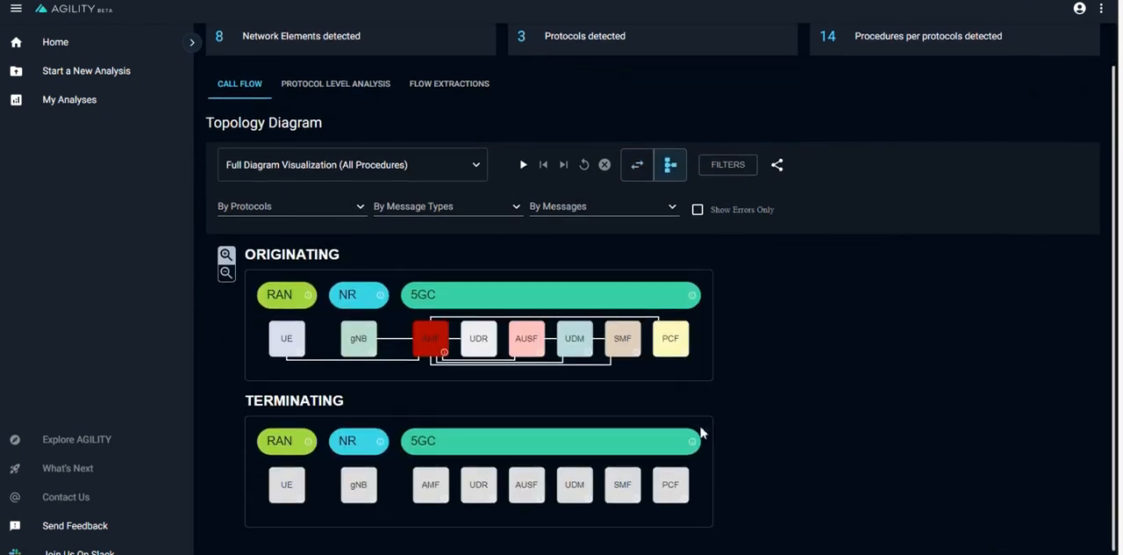
mouse_move(389, 305)
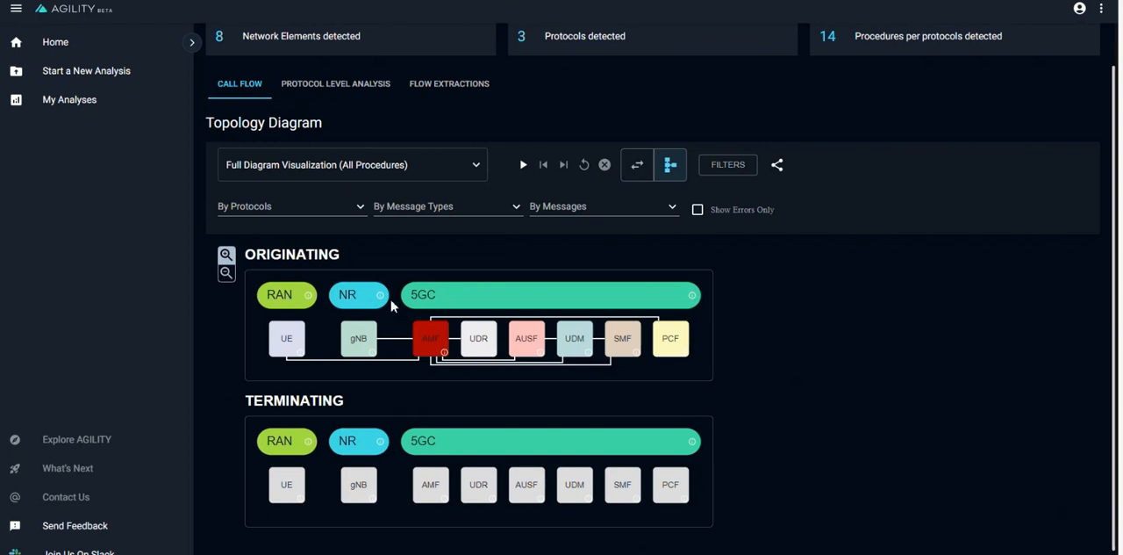
mouse_move(319, 418)
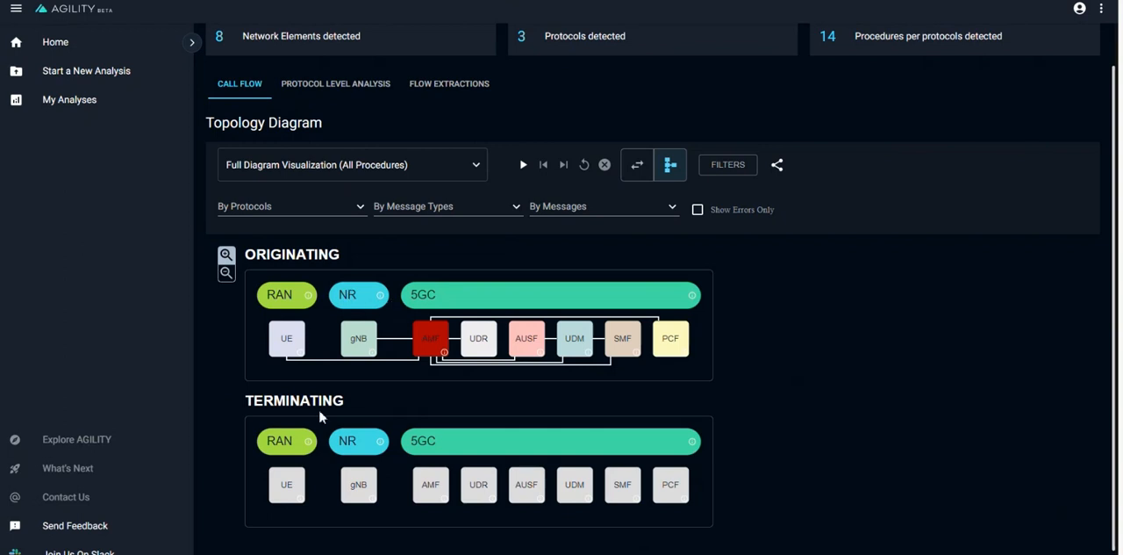
mouse_move(302, 330)
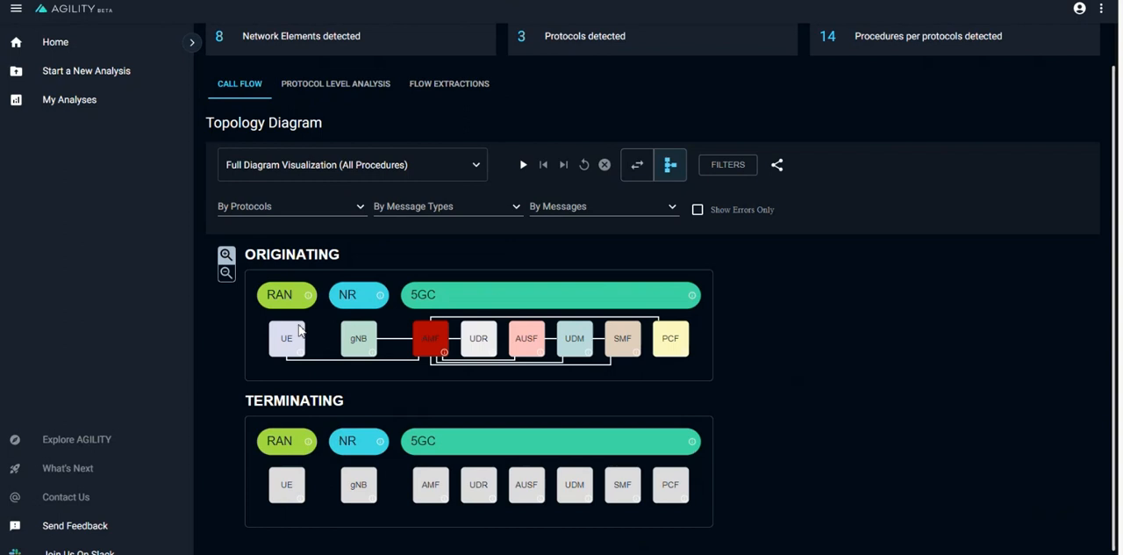
mouse_move(301, 333)
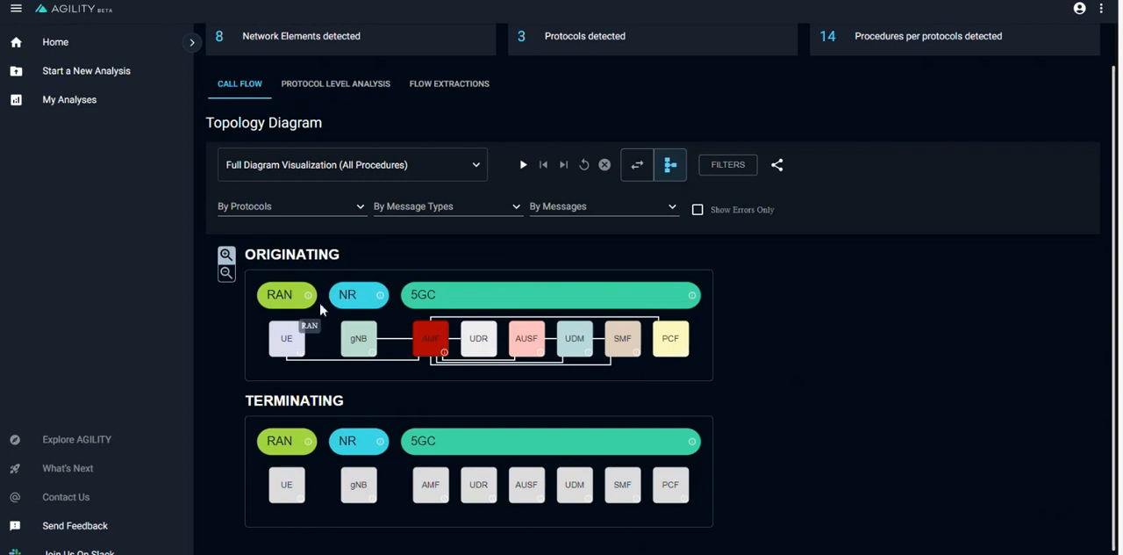
mouse_move(423, 321)
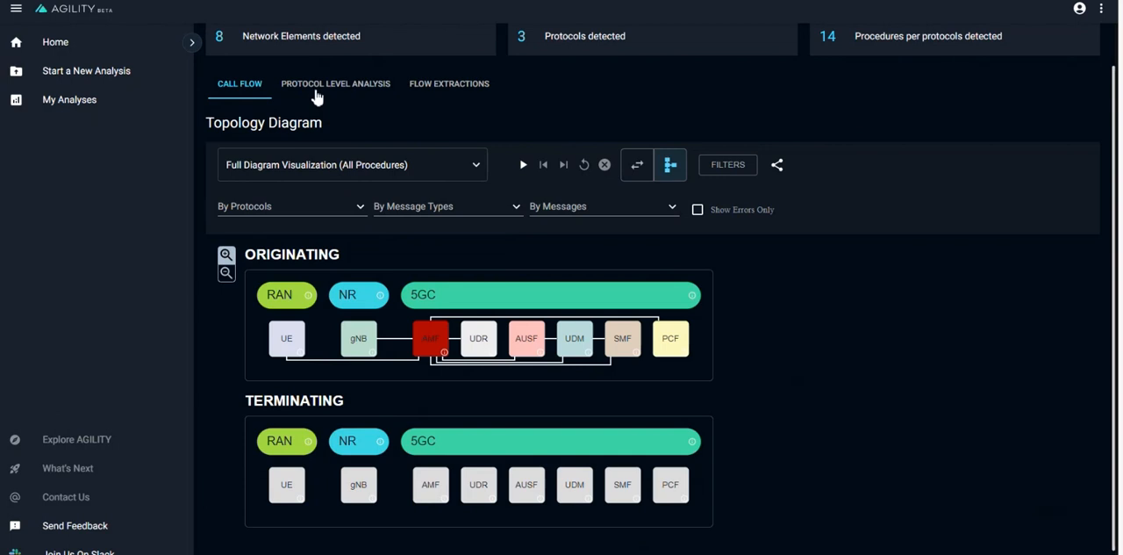
Step: Review the NGAP_NAS_SUBLABELS in Protocol Level Analysis, then switch to Flow Extractions
left_click(336, 85)
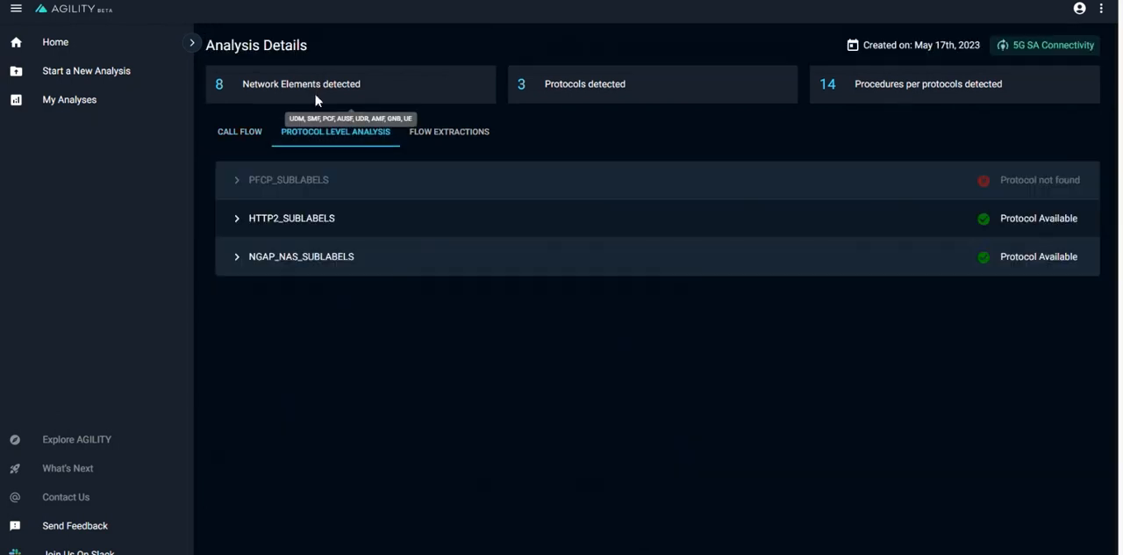
mouse_move(246, 214)
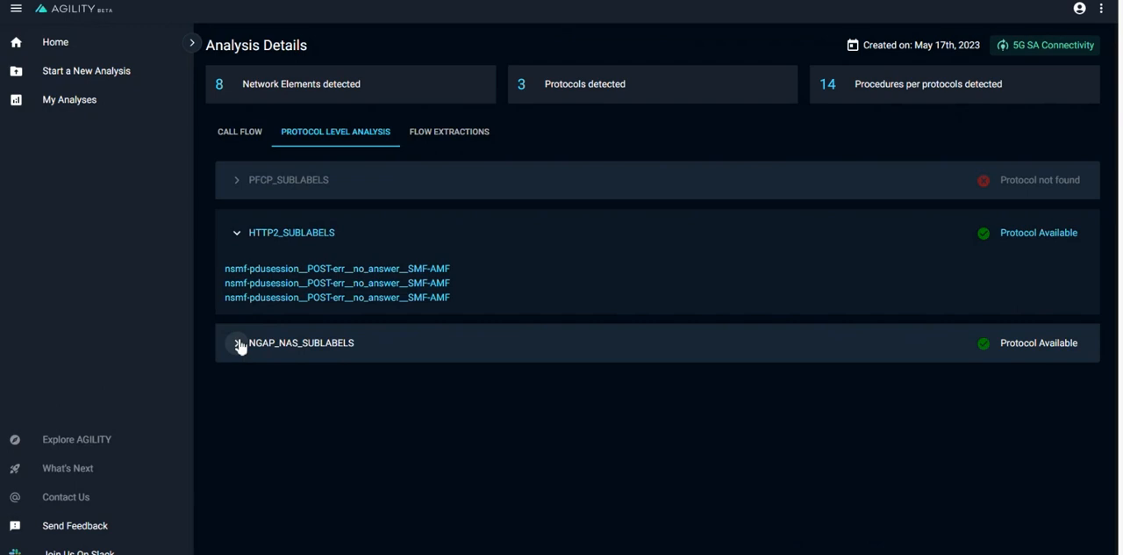
left_click(237, 344)
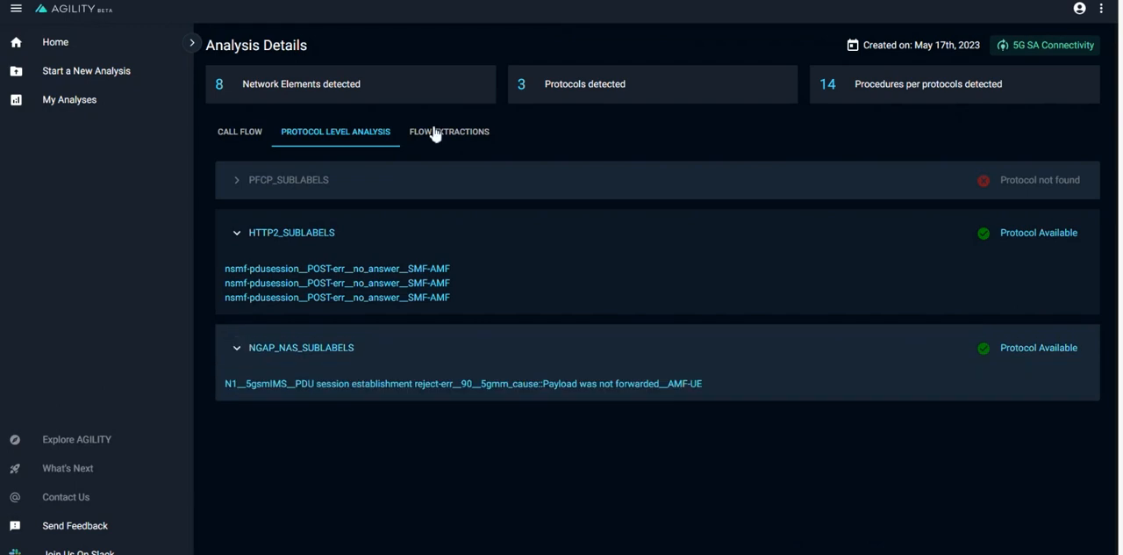
left_click(449, 132)
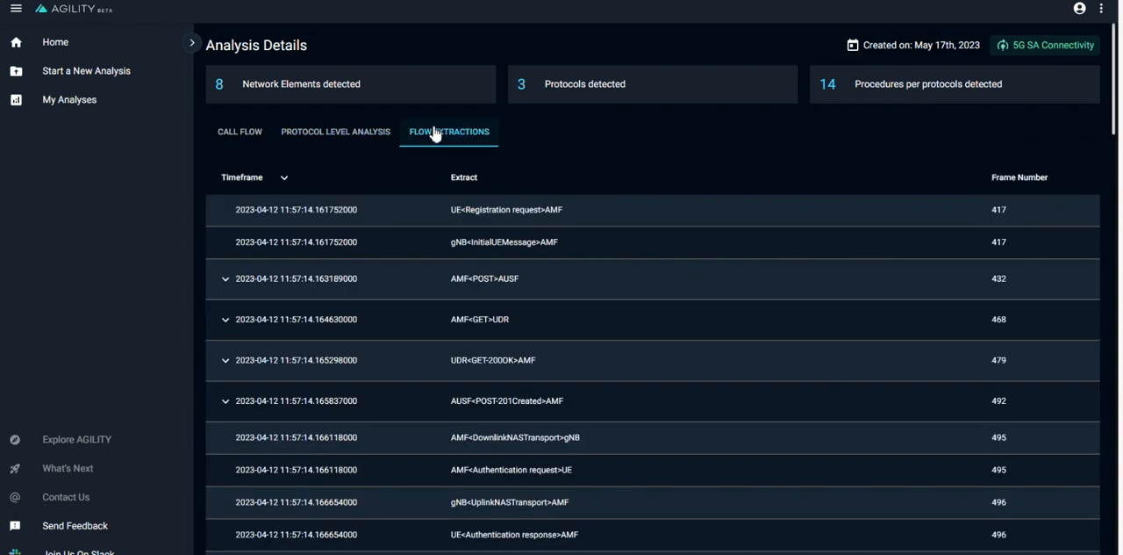
mouse_move(411, 172)
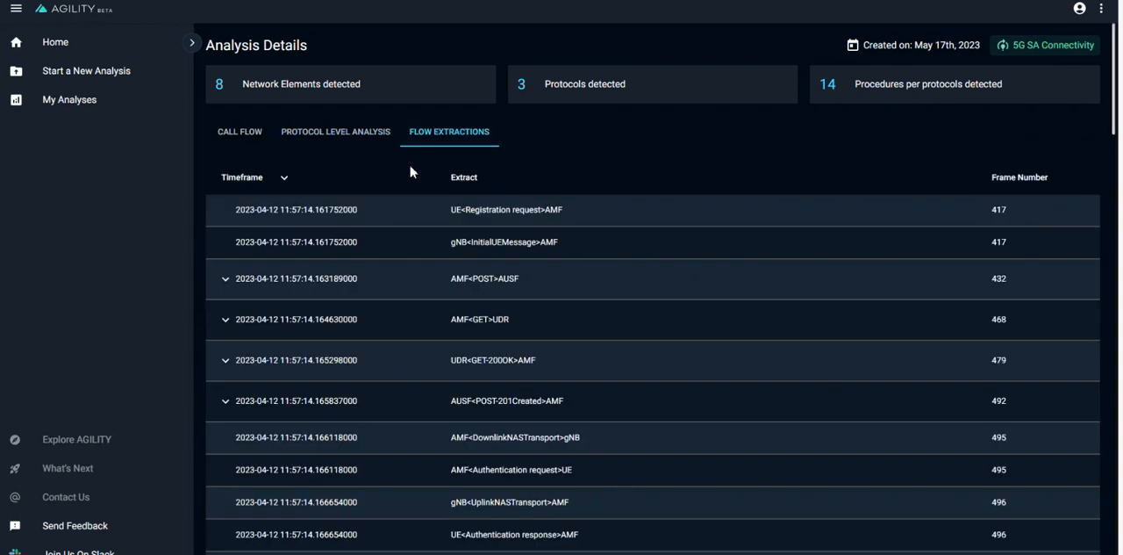
mouse_move(372, 179)
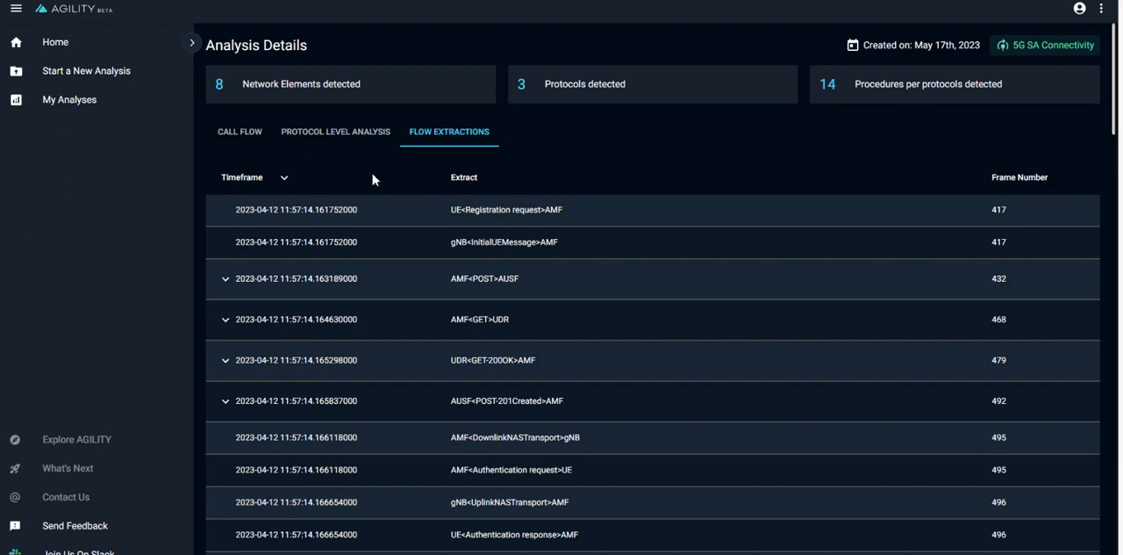
mouse_move(481, 195)
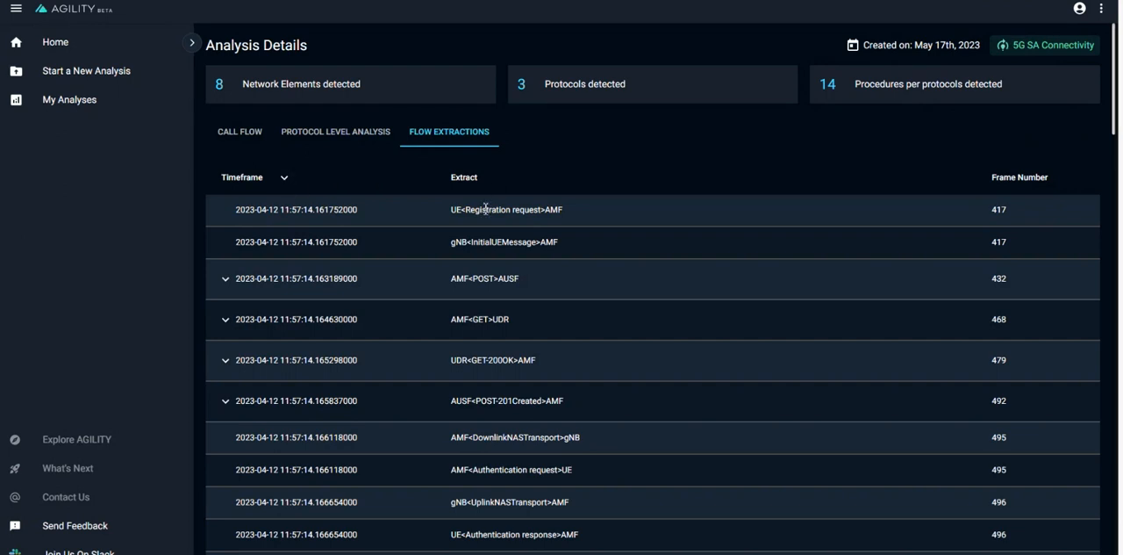
mouse_move(965, 206)
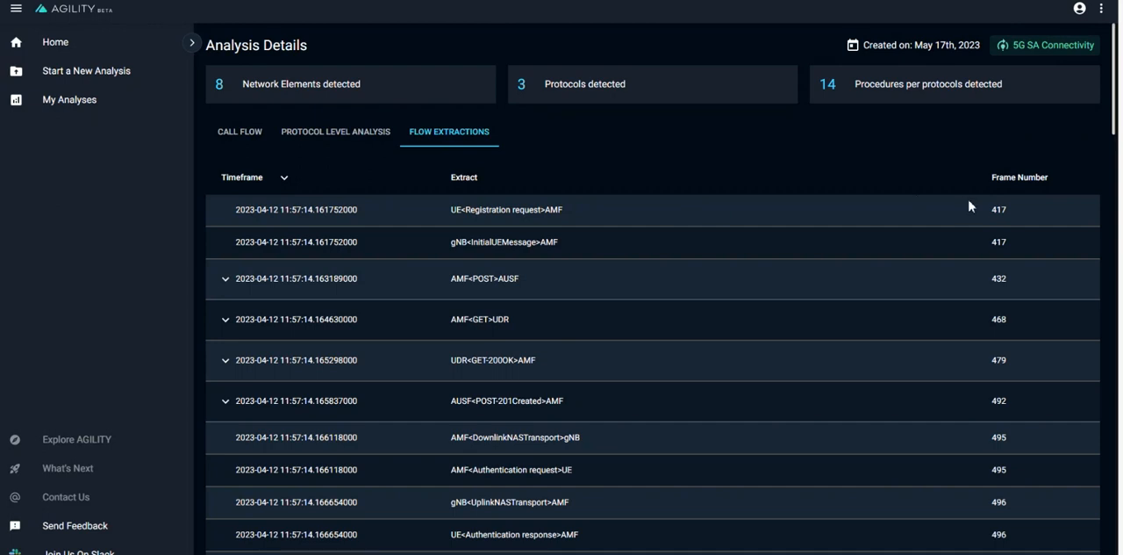
mouse_move(344, 265)
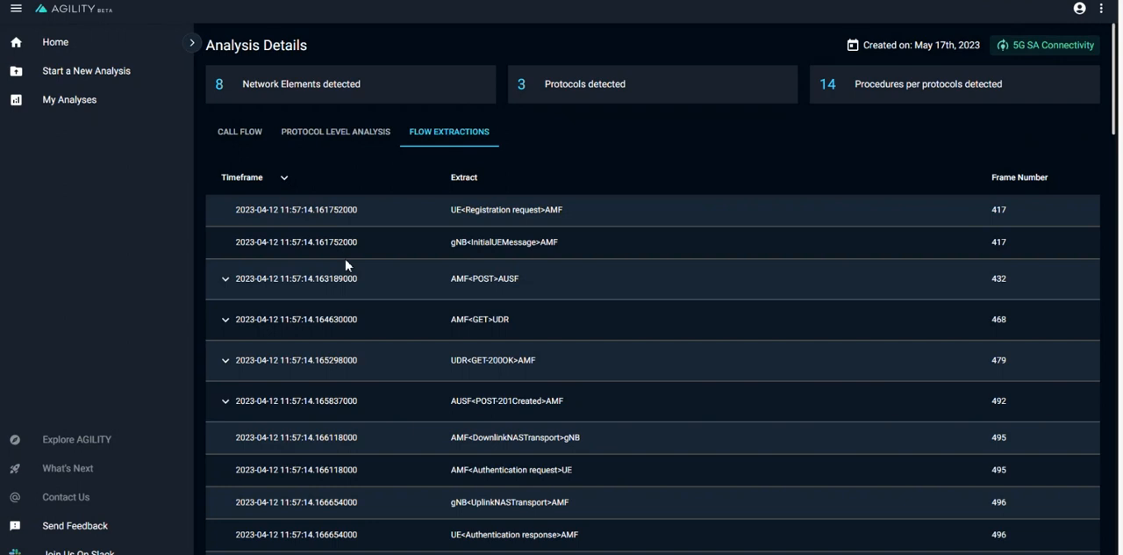
scroll("down", 3)
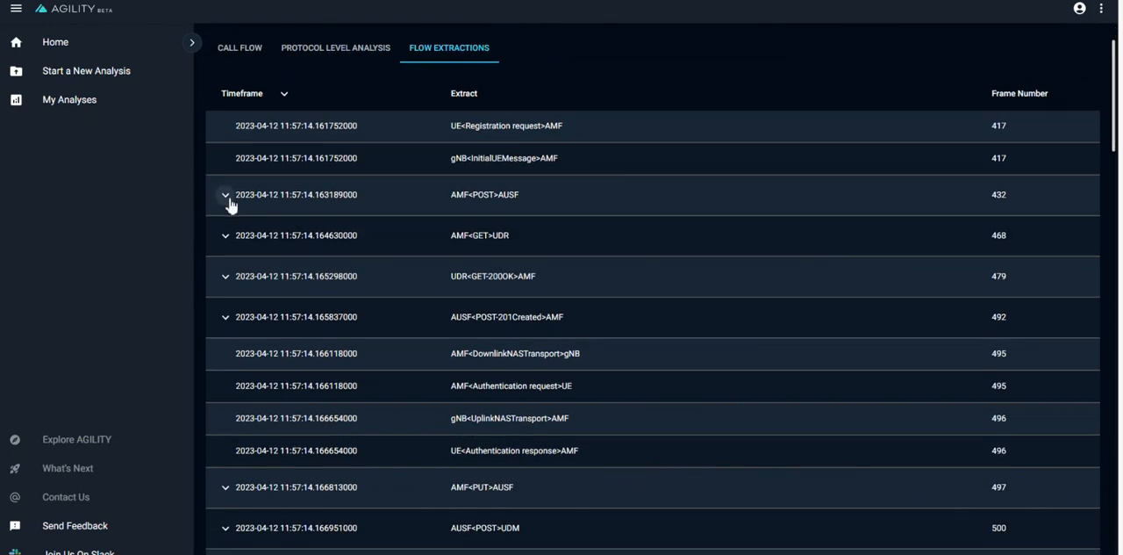
Step: Expand the AMF>POST>AUSF row's http2_req_hdrs and http2_req_json_data, then reopen the call flow list
left_click(225, 195)
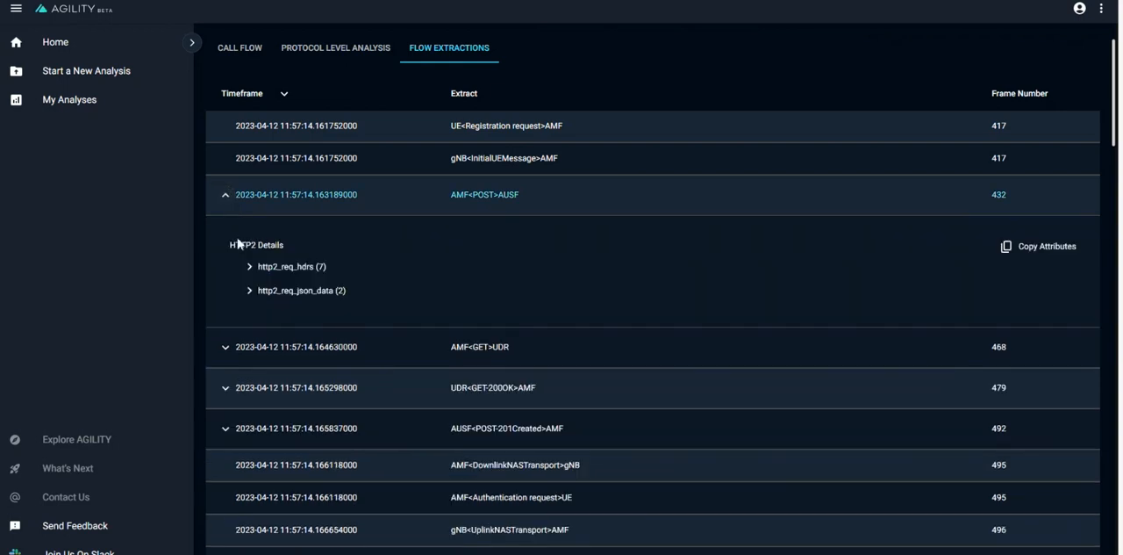
mouse_move(251, 272)
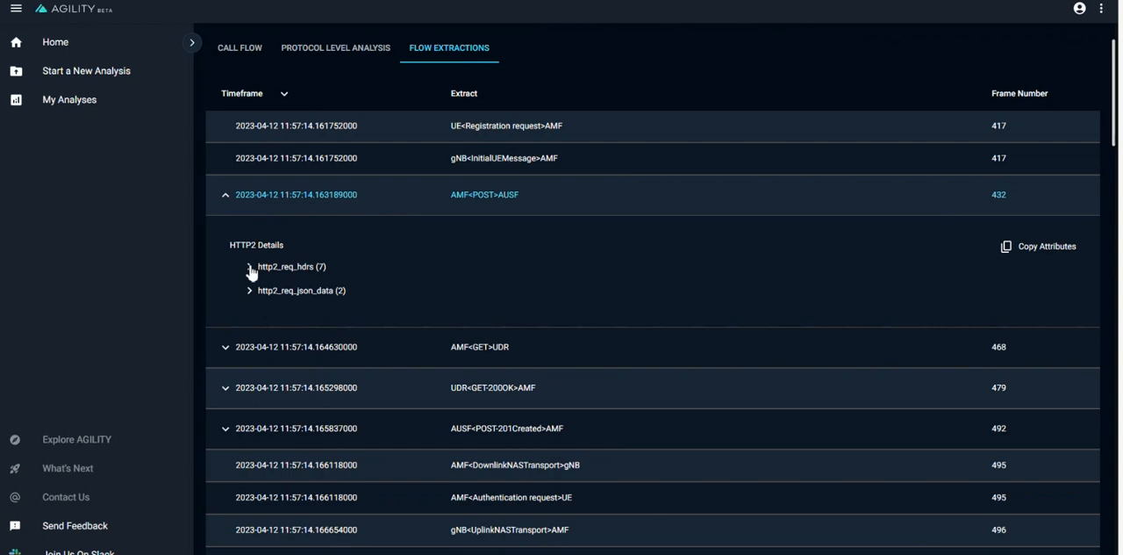
left_click(250, 267)
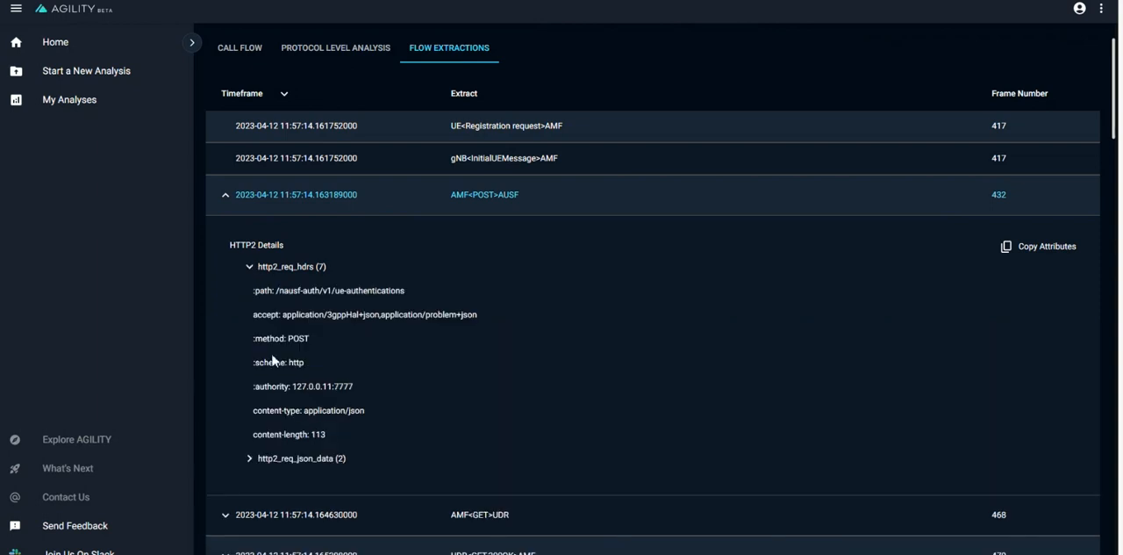
left_click(249, 456)
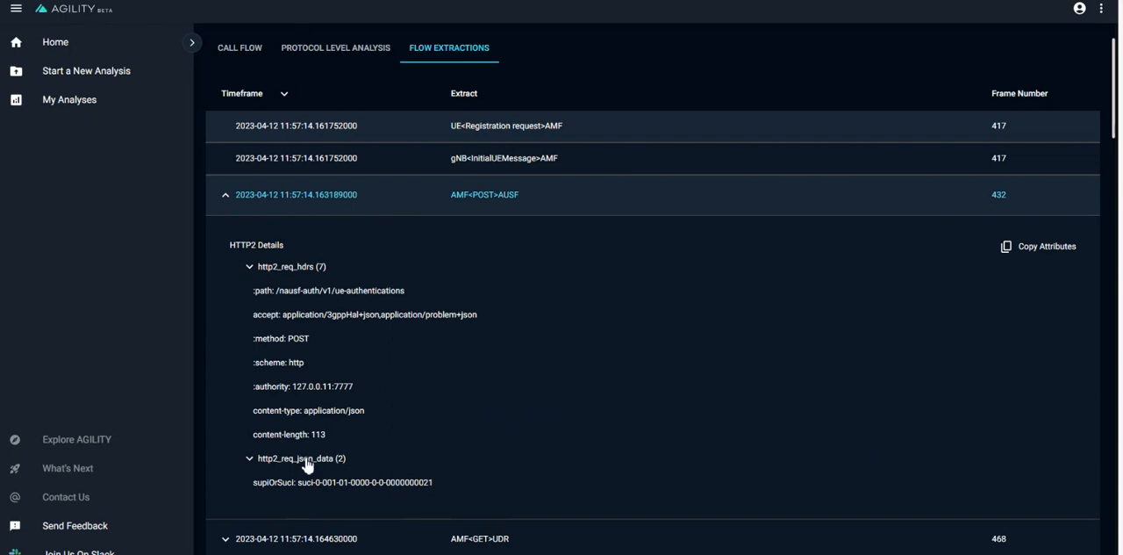
mouse_move(210, 95)
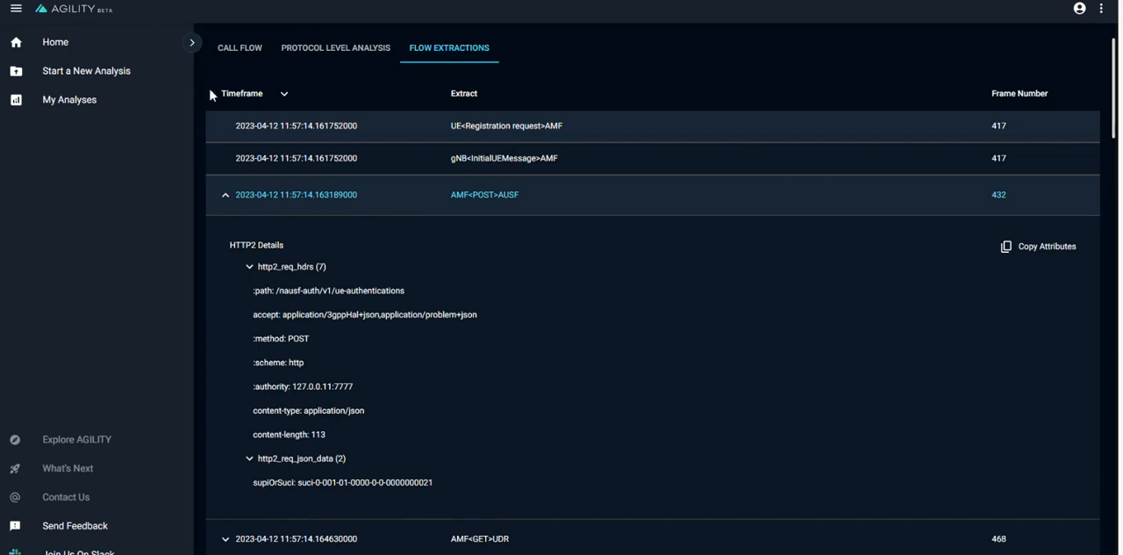
mouse_move(239, 63)
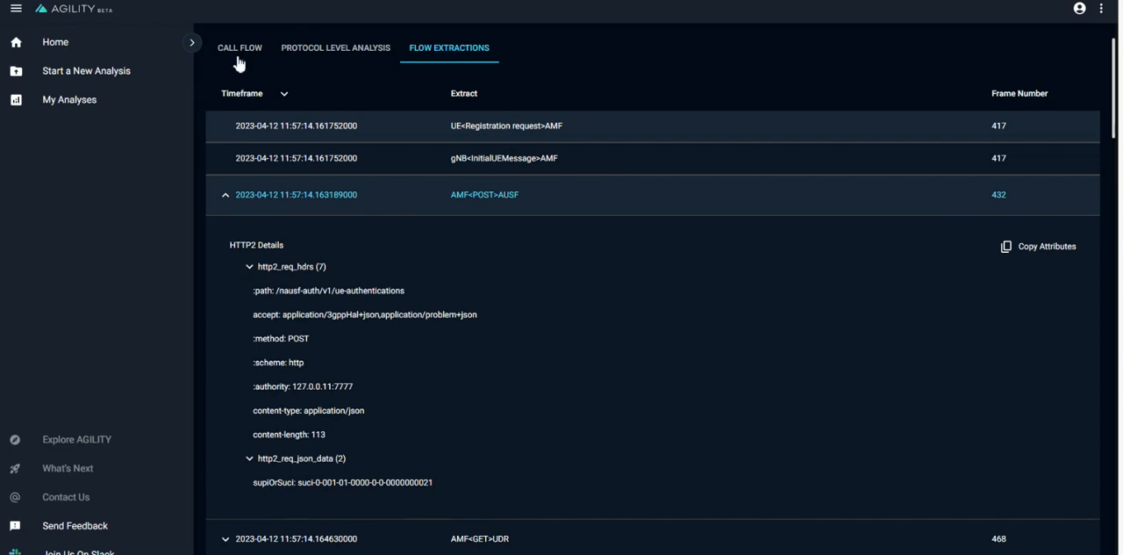
mouse_move(210, 85)
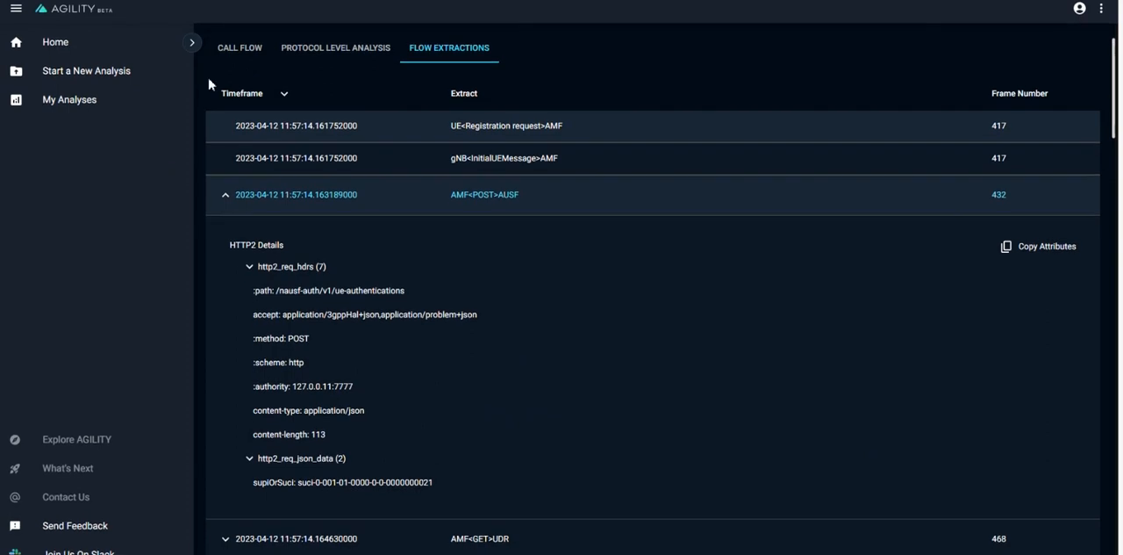
left_click(192, 41)
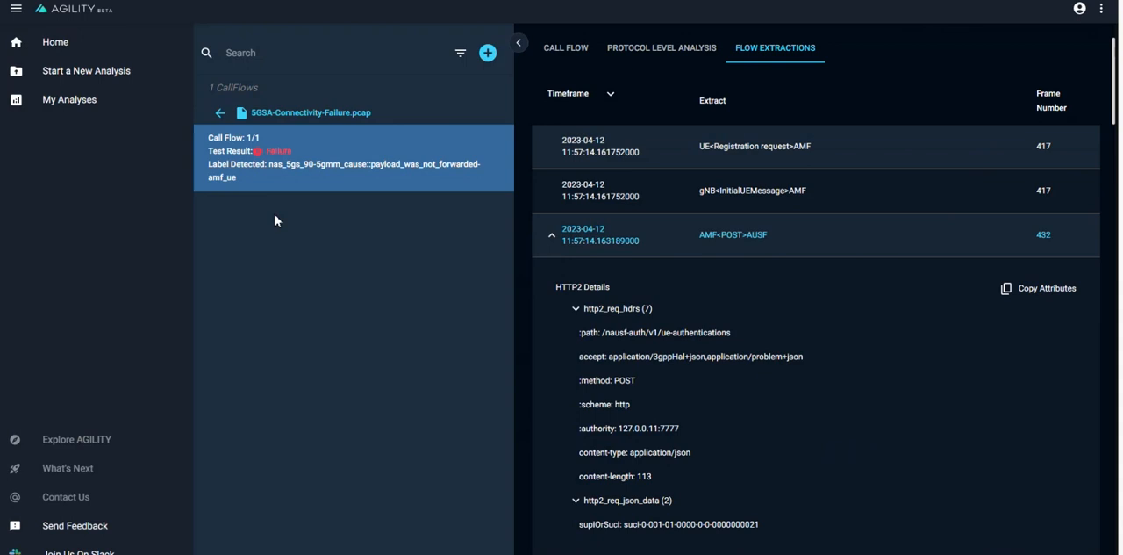
mouse_move(56, 42)
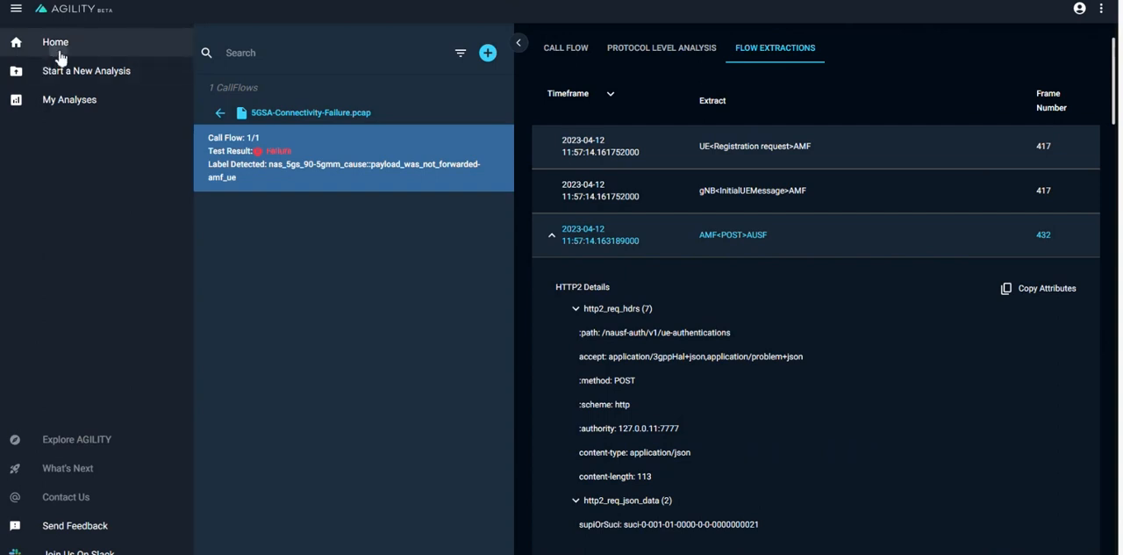